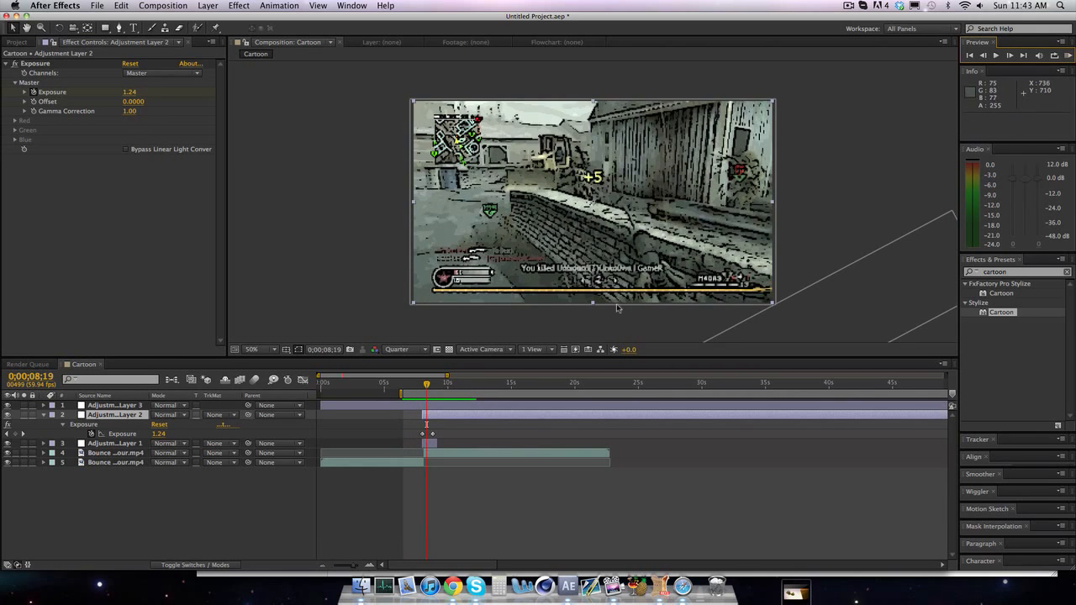
mouse_move(349, 410)
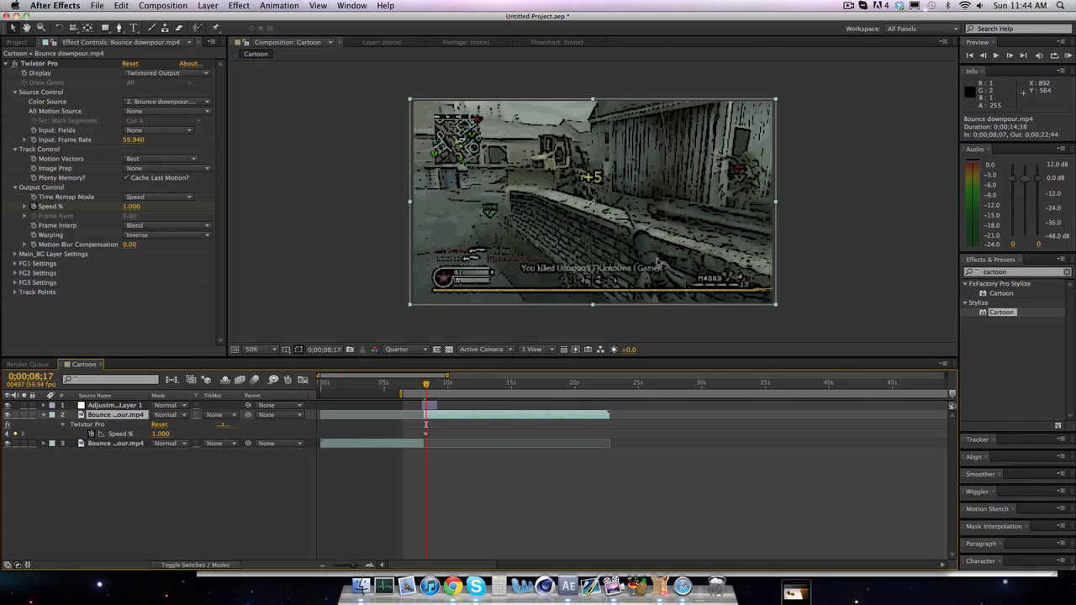
mouse_move(433, 412)
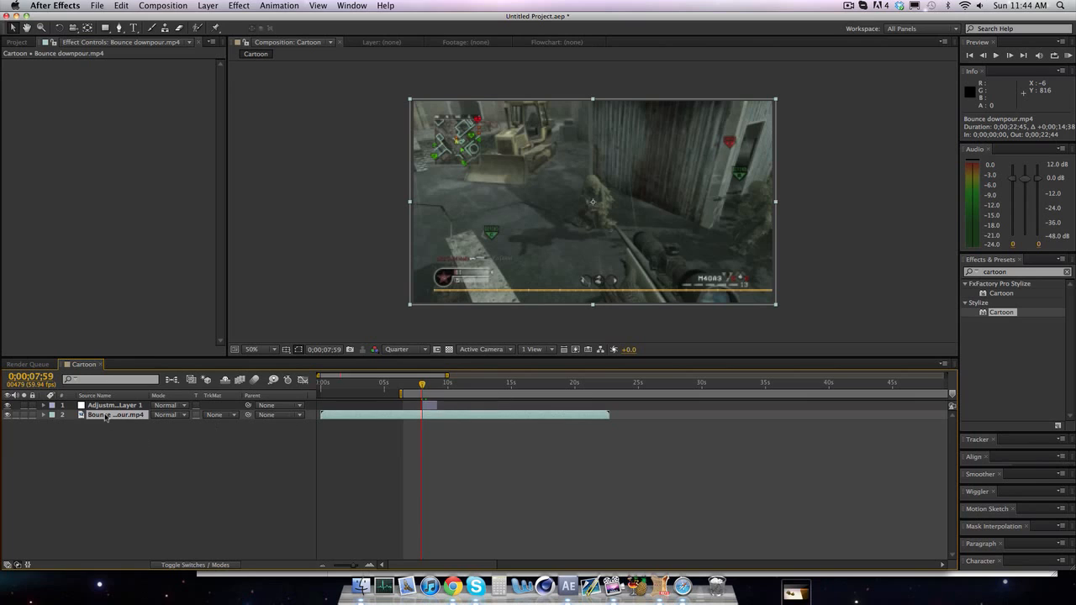
Step: Delete the adjustment layers and the duplicate Bounce downpour.mp4 layer from the Timeline
left_click(115, 406)
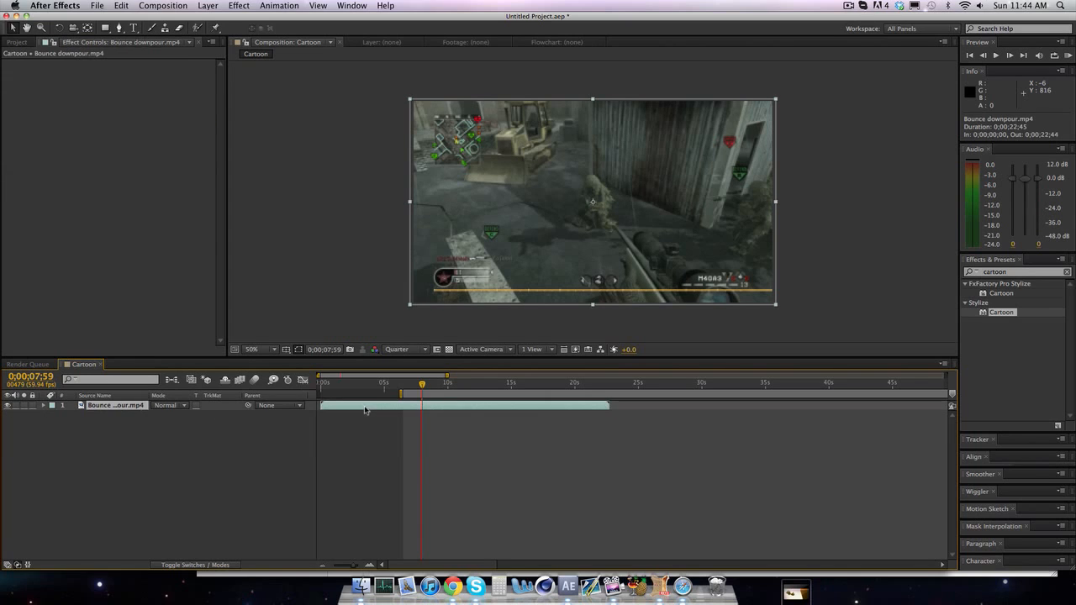
Step: Add an adjustment layer with the Cartoon effect, rendering edges only
left_click(208, 5)
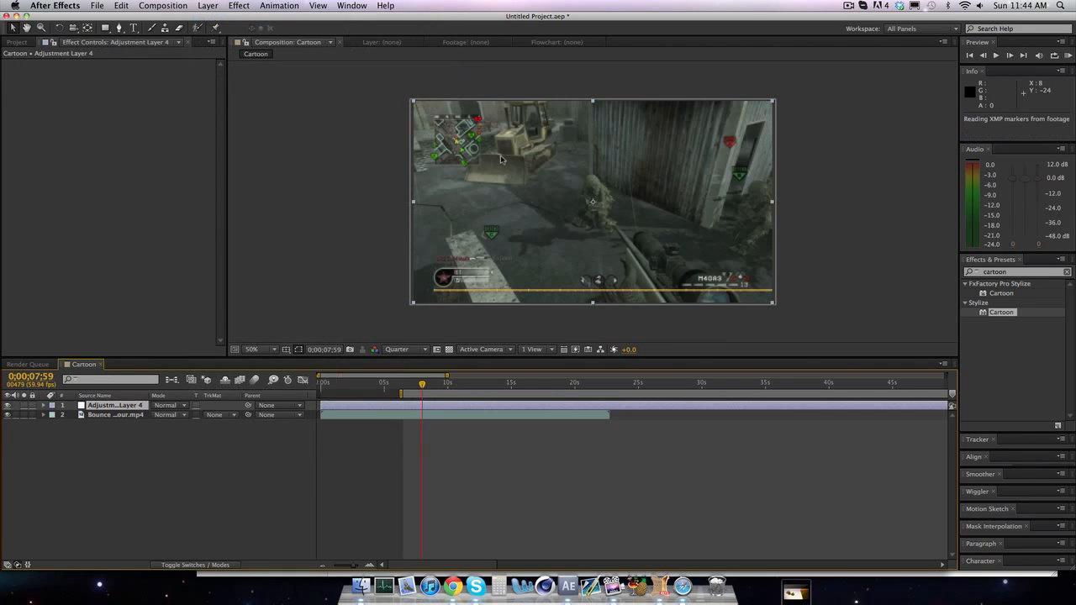
mouse_move(949, 276)
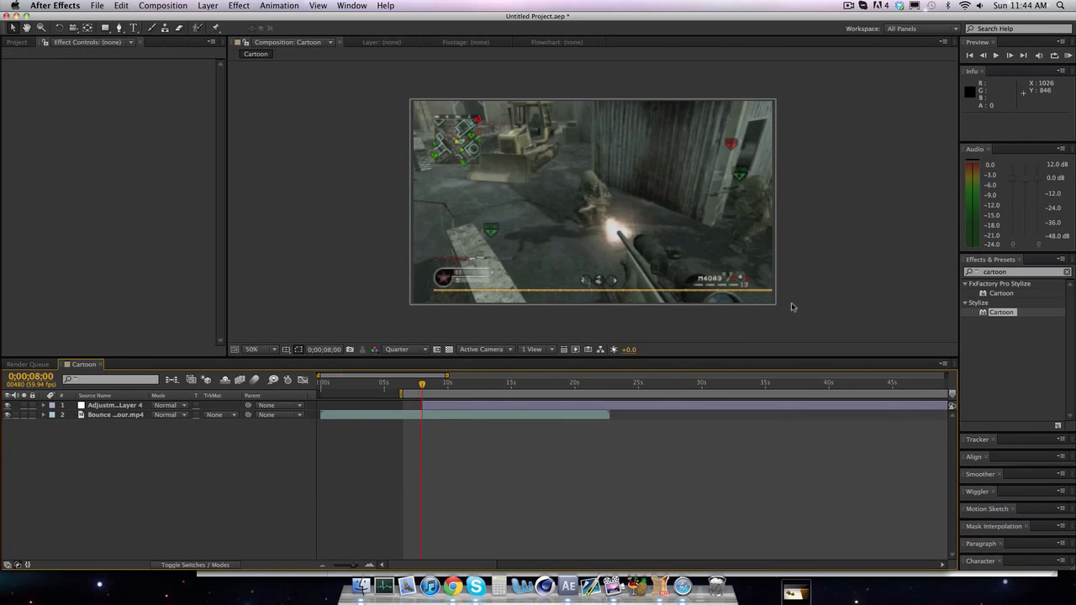
left_click(116, 405)
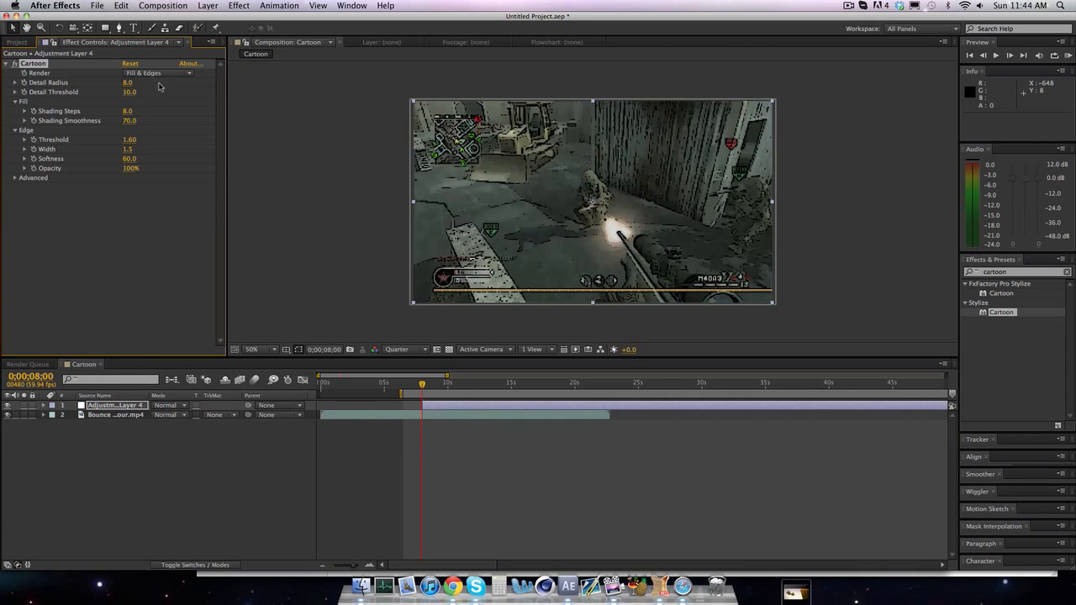
left_click(156, 73)
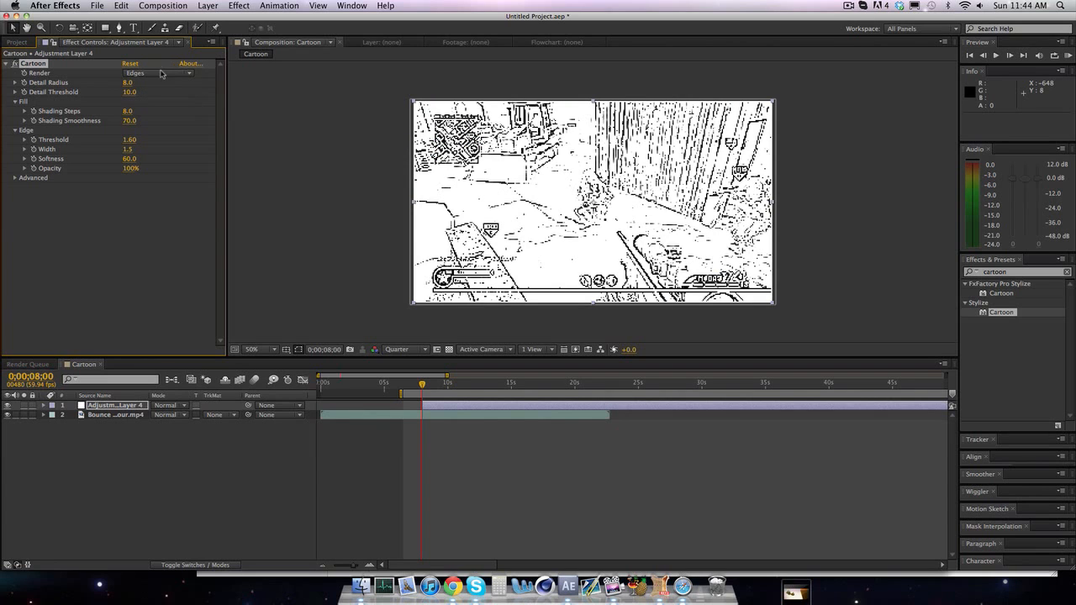
left_click(160, 73)
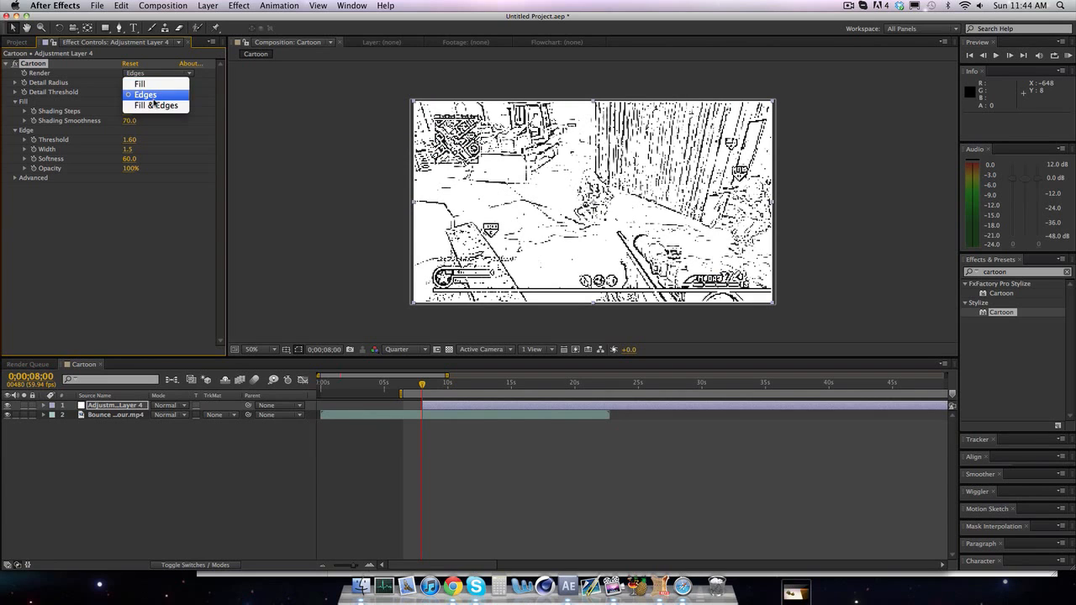
left_click(145, 94)
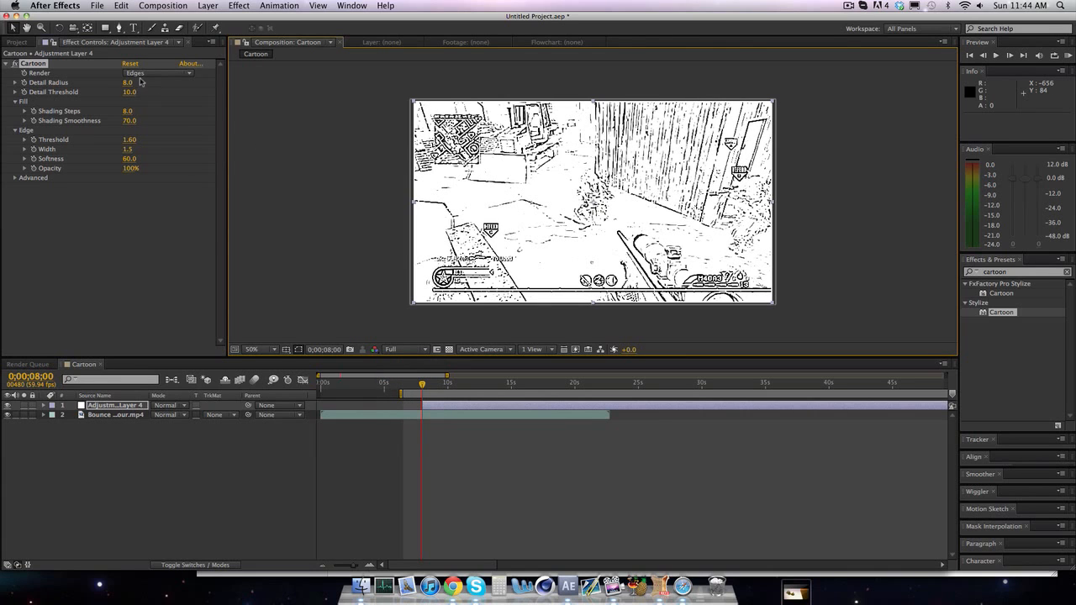
Step: Preview the Fill render mode, then settle on Fill & Edges
left_click(155, 72)
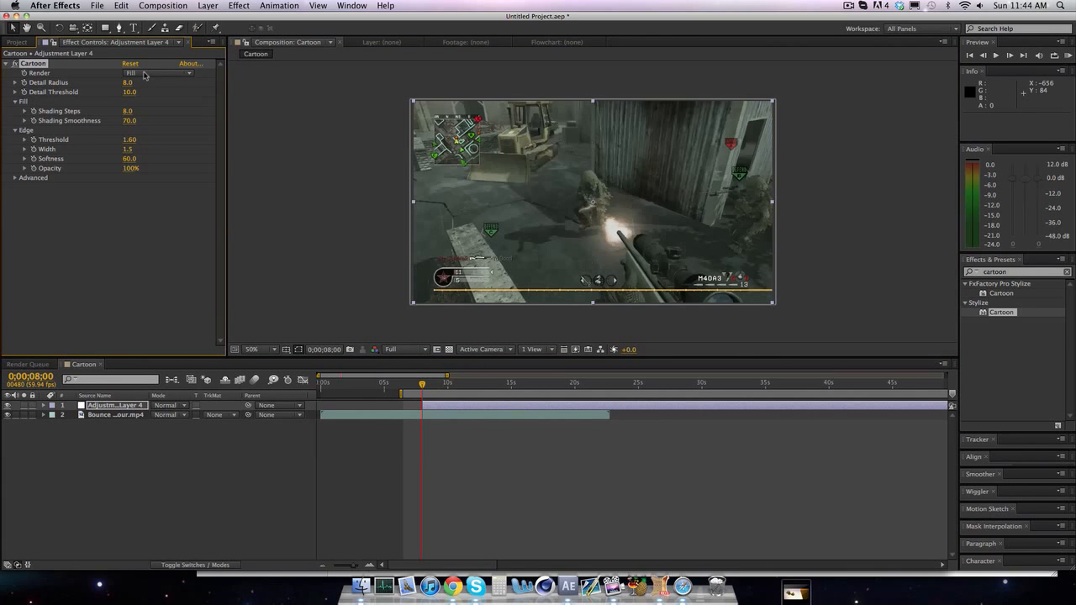
left_click(156, 73)
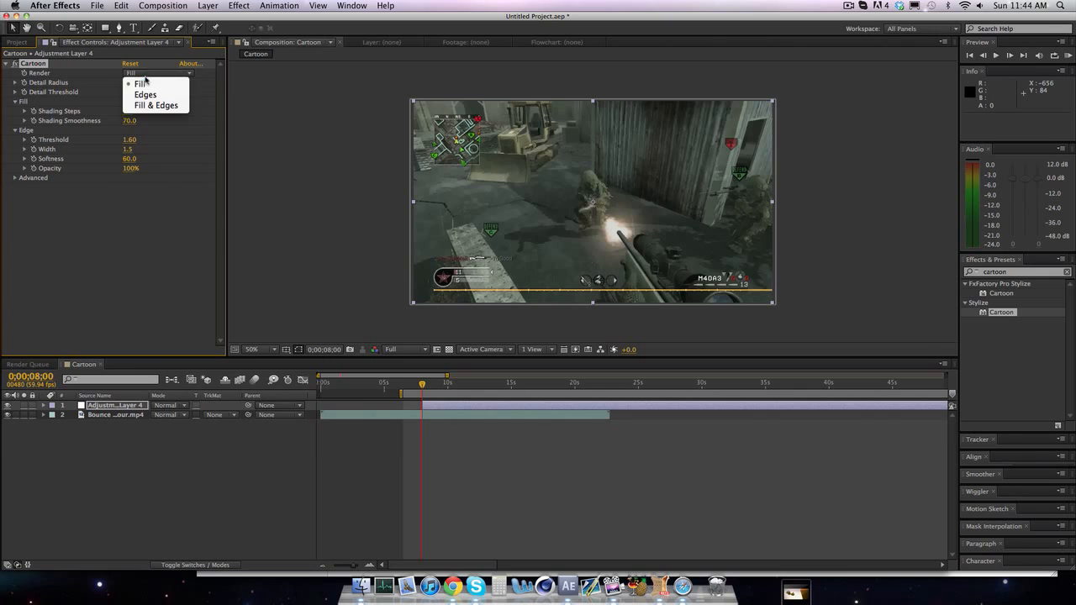
left_click(156, 105)
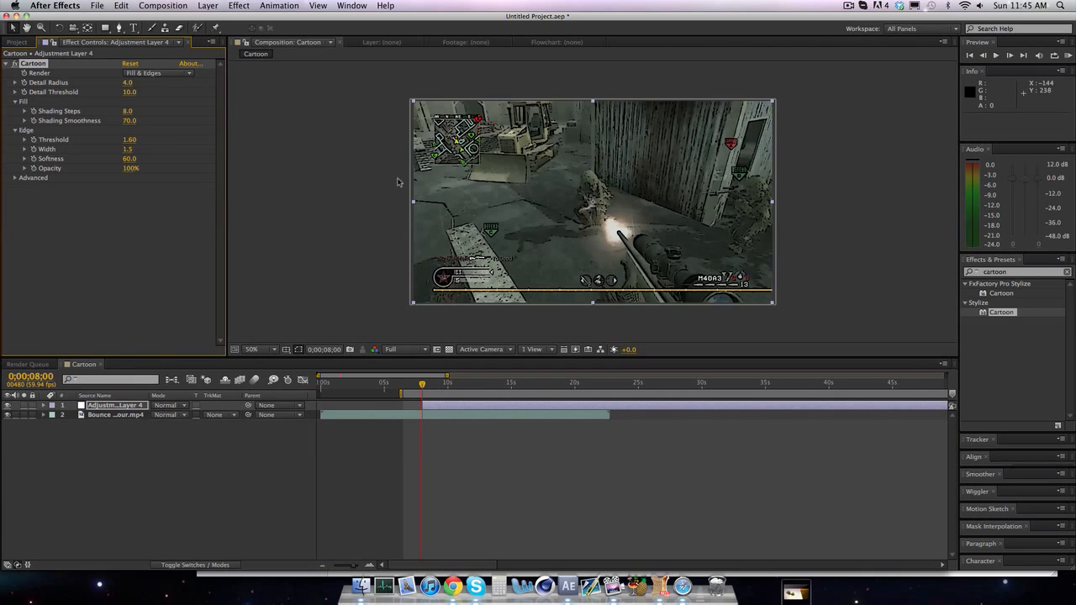
Step: Set the Cartoon Detail Radius to 10.0 and retune the Detail Threshold value
left_click(129, 82)
type("2")
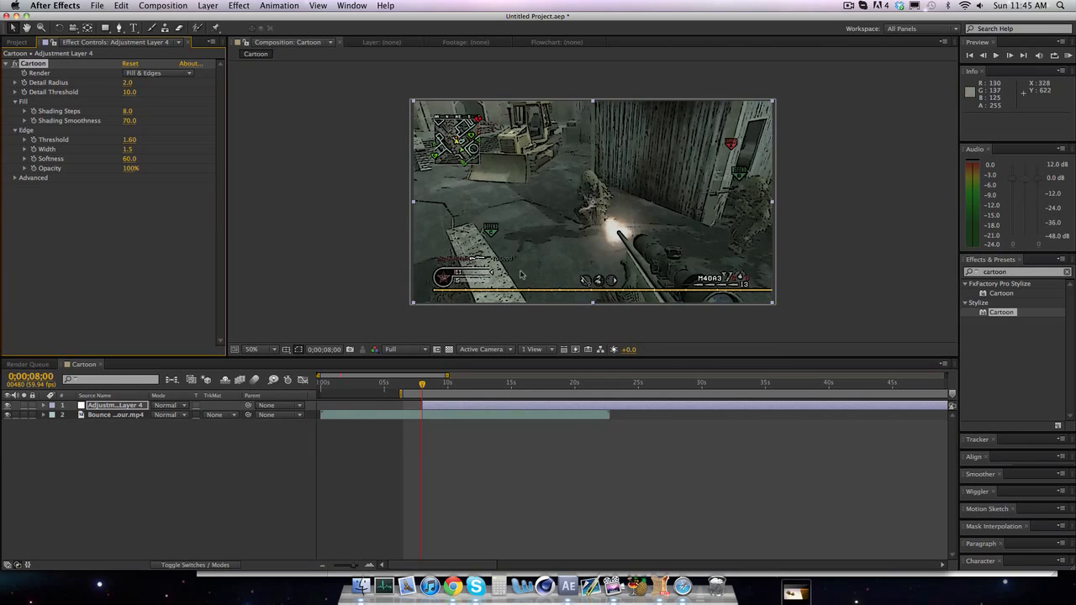
mouse_move(473, 240)
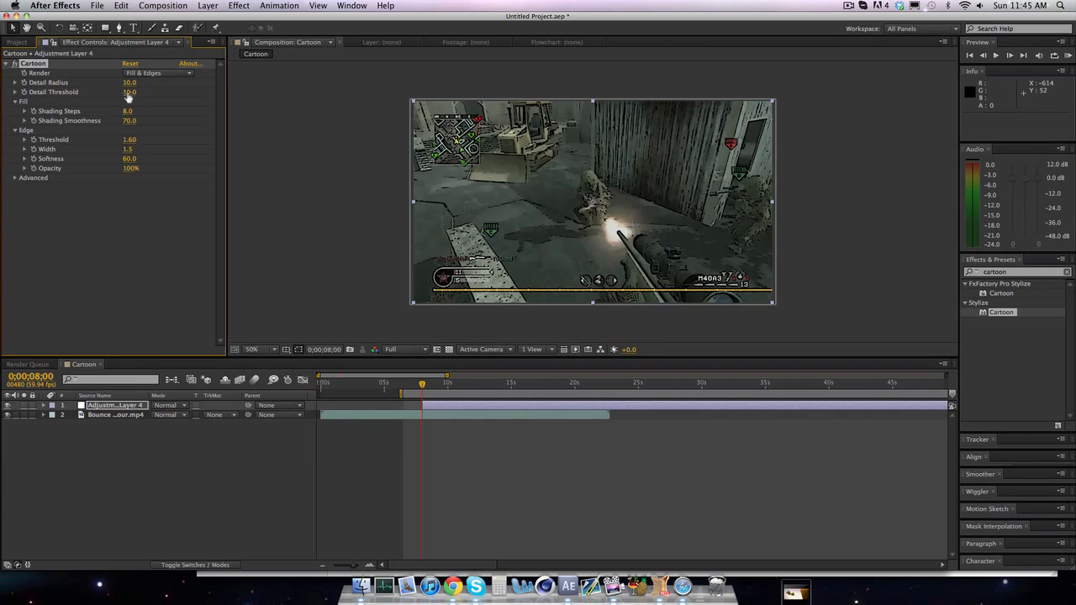
left_click_drag(128, 92, 139, 92)
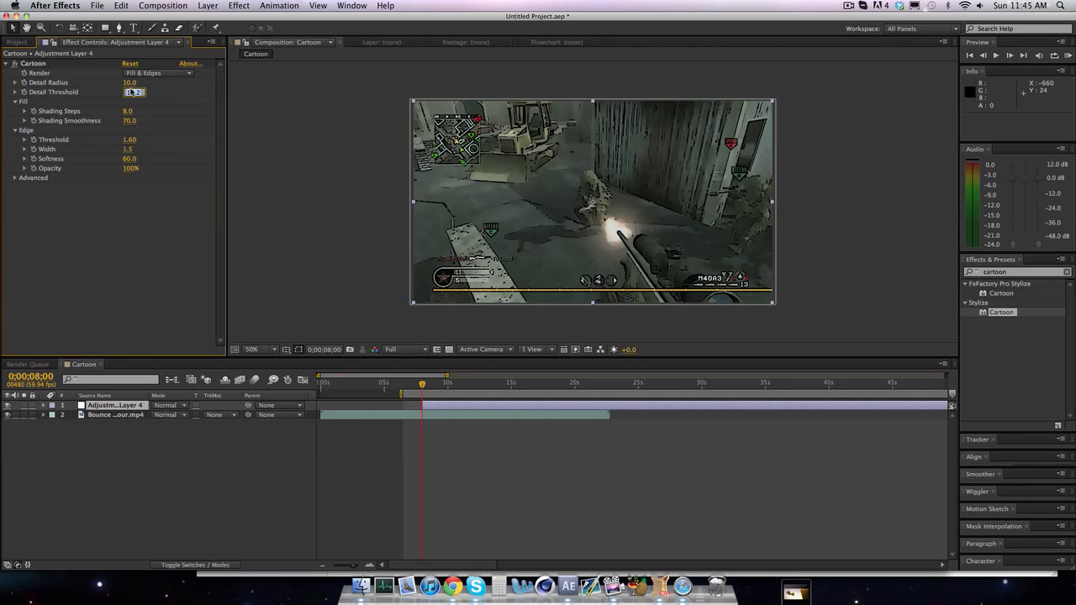
type("19.2")
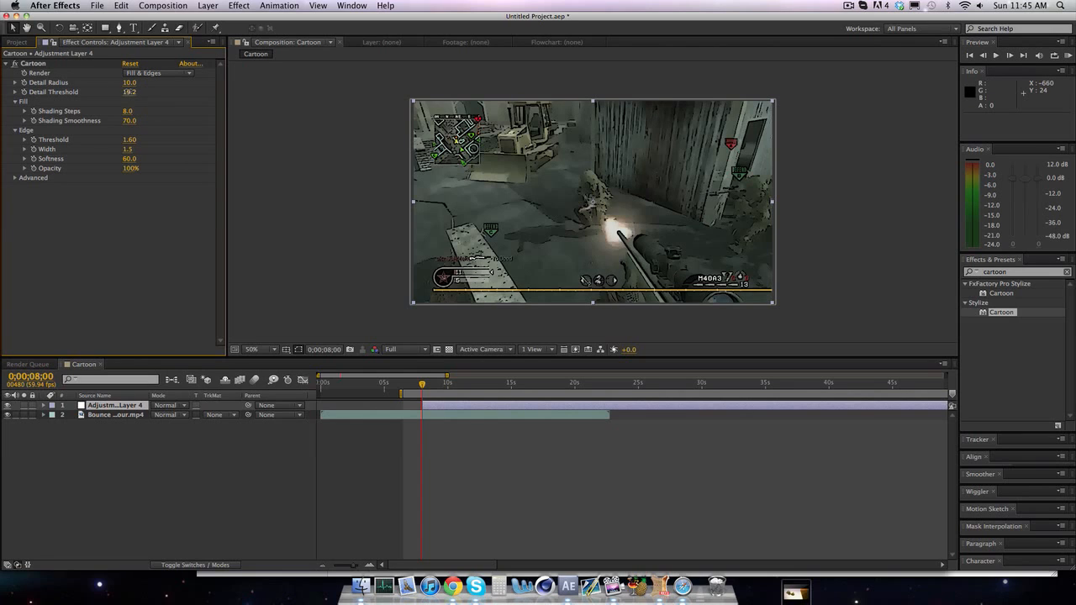
double_click(129, 92)
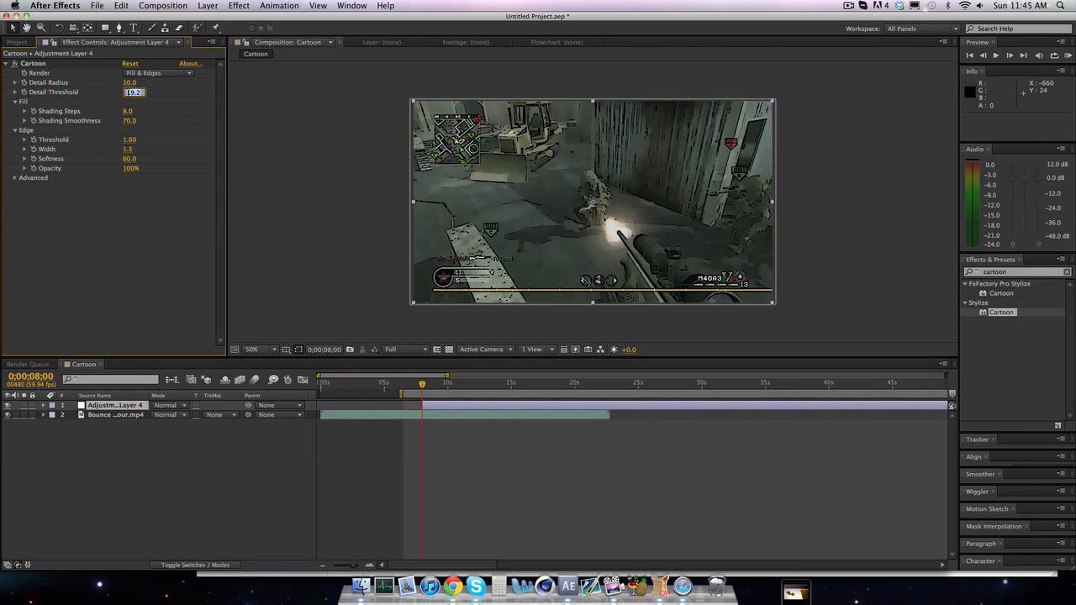
type("40.0")
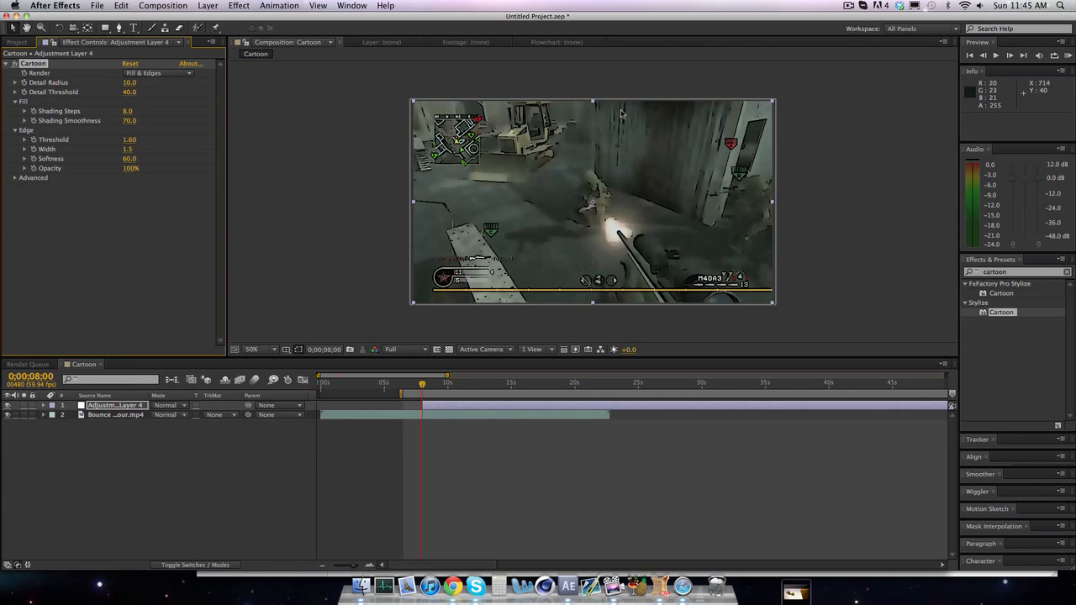
left_click(131, 92)
type("8")
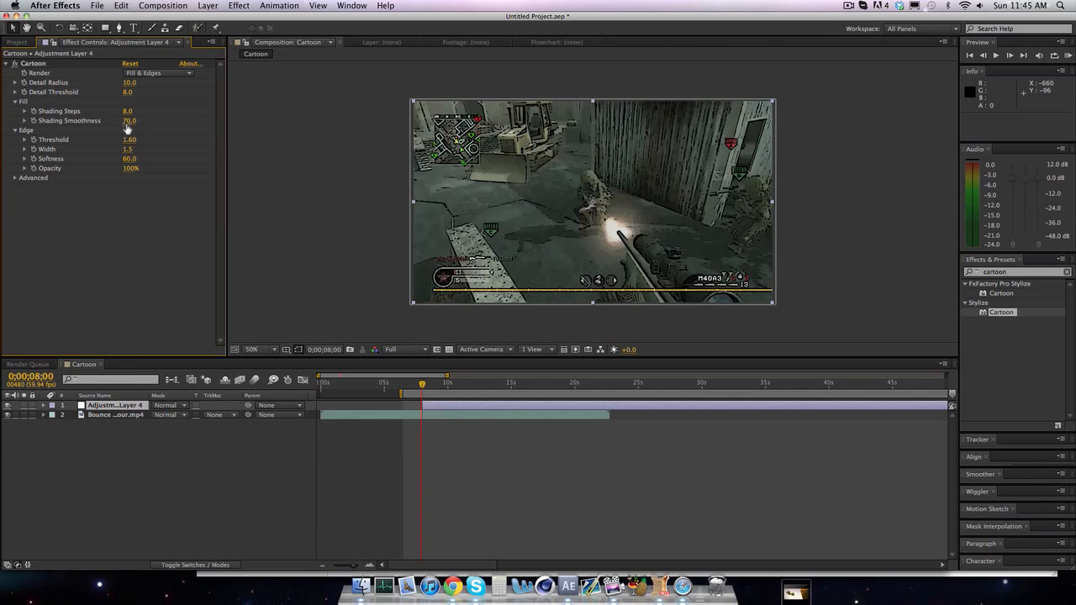
mouse_move(211, 126)
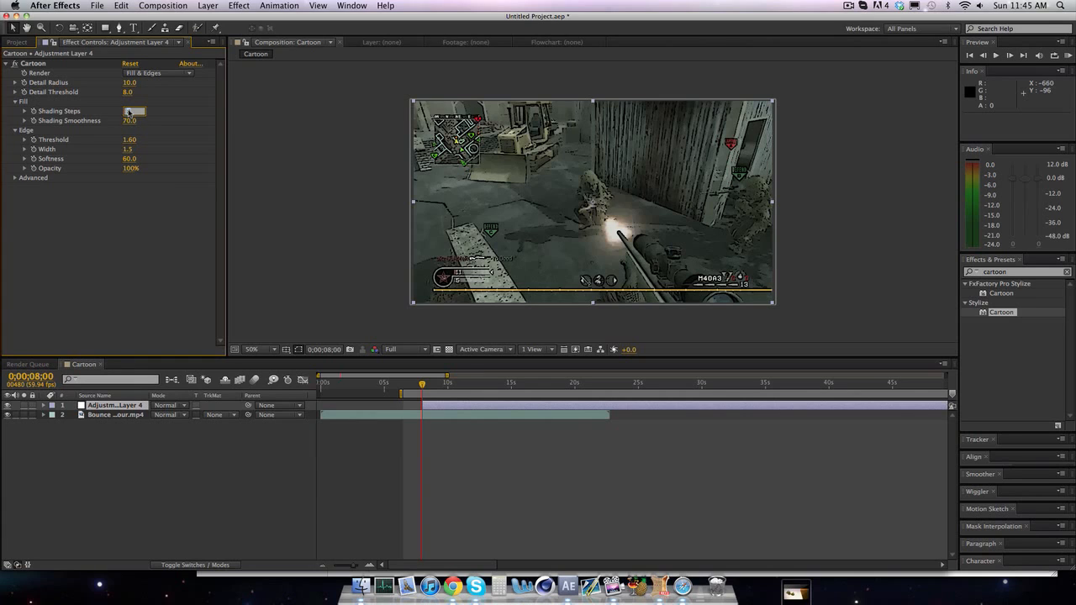
Step: Set the Cartoon Fill Shading Steps to 30
type("4.0")
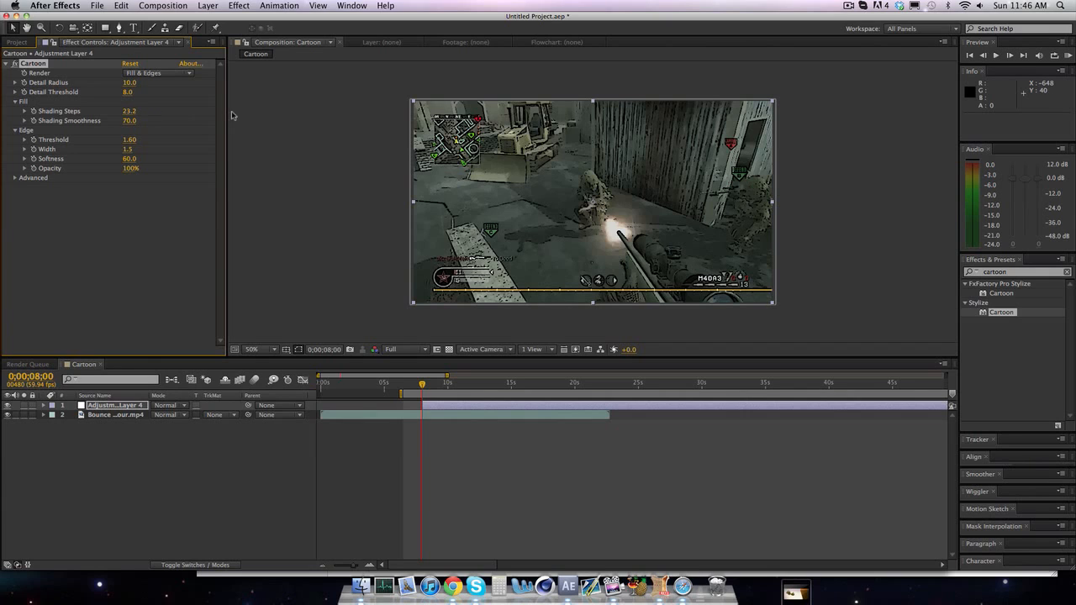
left_click_drag(130, 110, 129, 110)
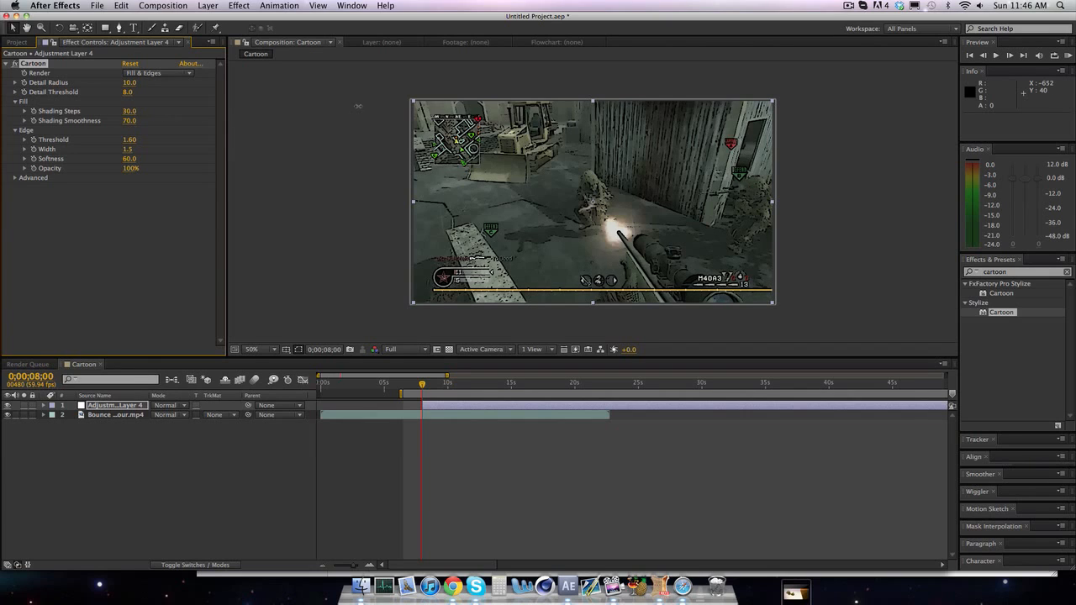
mouse_move(559, 237)
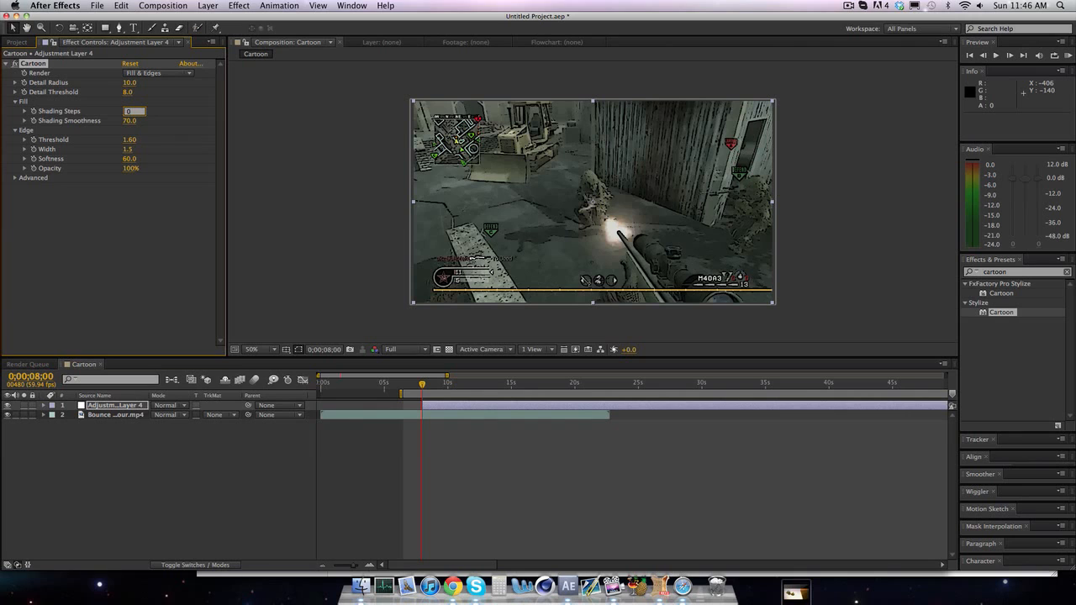
type("2.0")
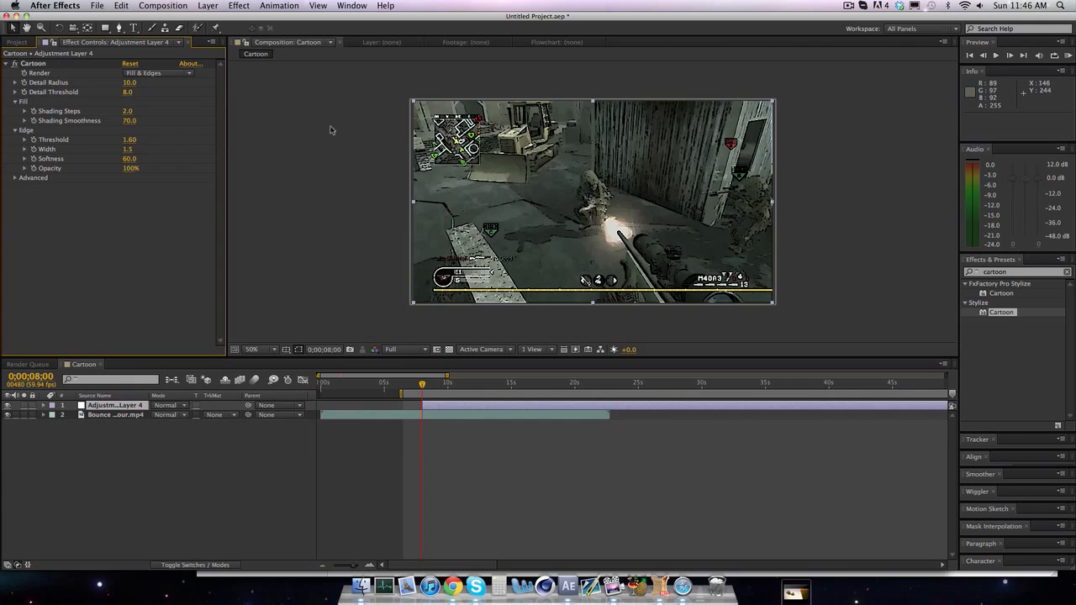
left_click(127, 110)
type("30")
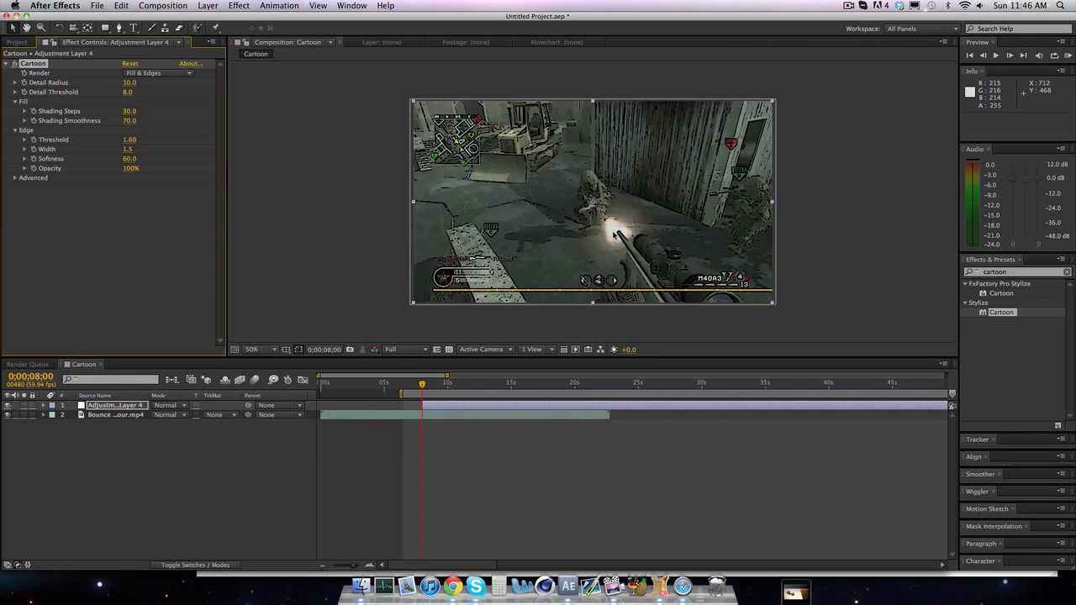
mouse_move(545, 234)
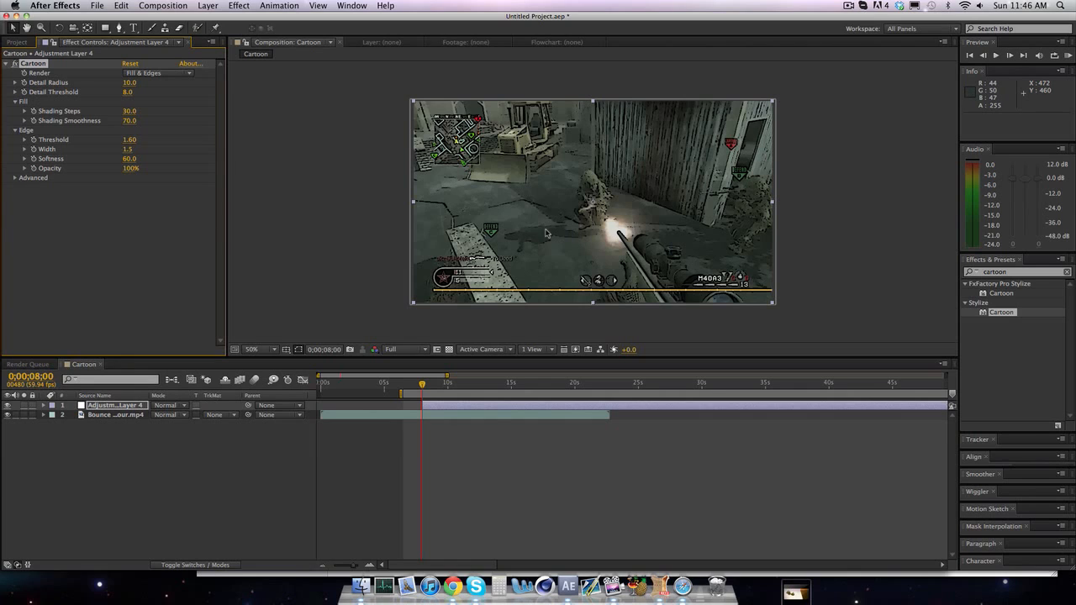
mouse_move(379, 122)
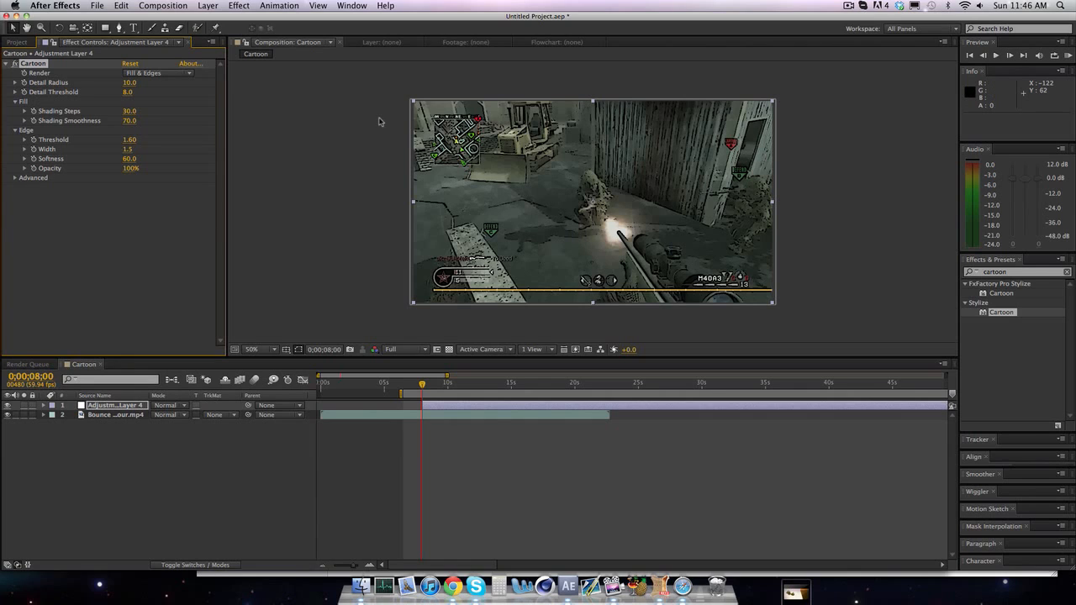
Step: Lower Shading Smoothness from 70 to 40
double_click(129, 120)
type("78.1")
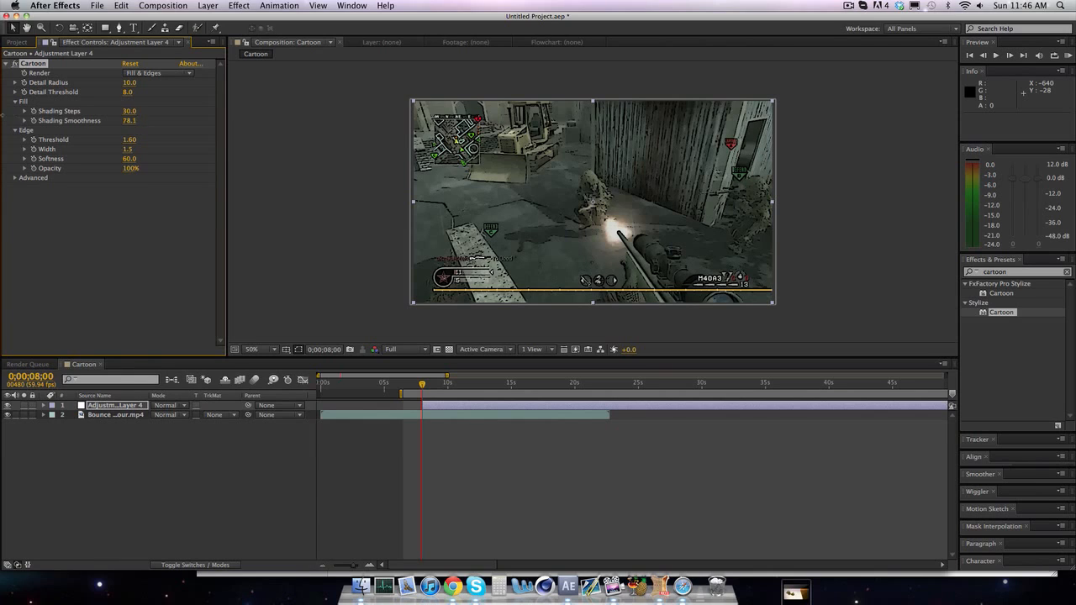
left_click(129, 120)
type("50")
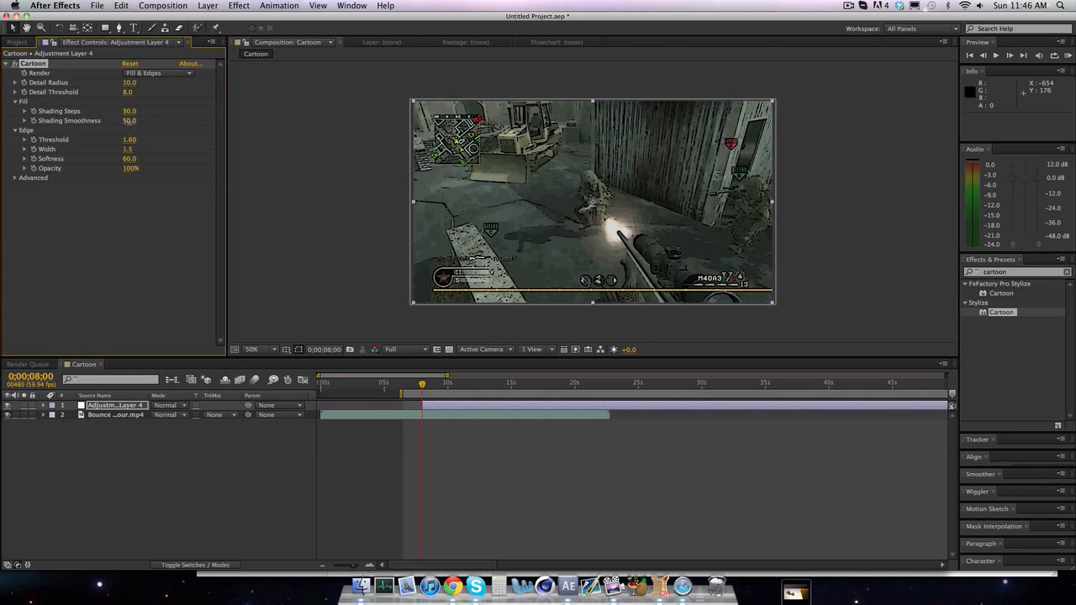
left_click(129, 121)
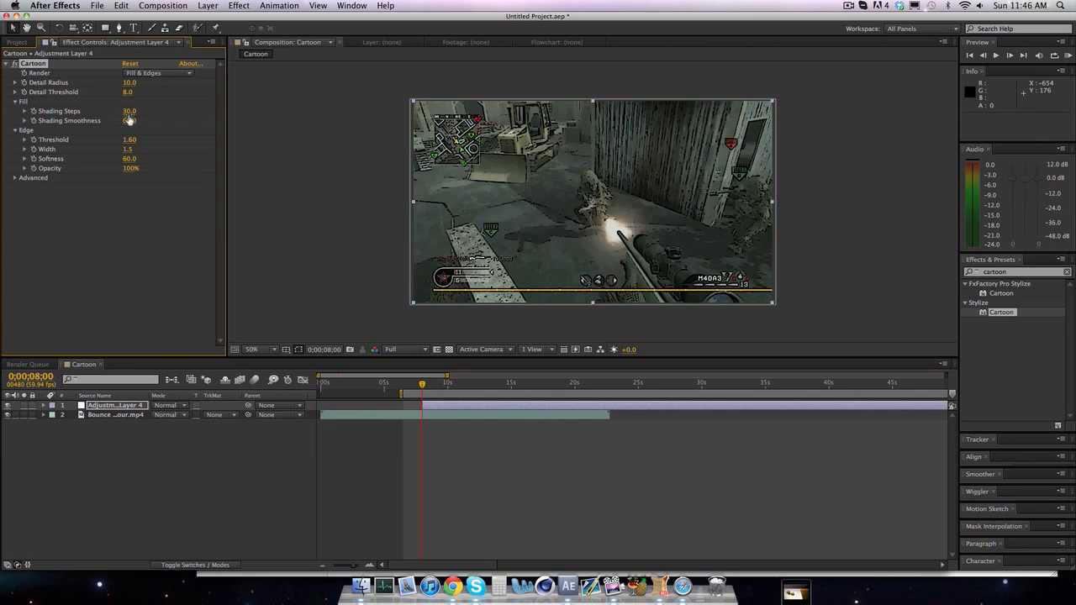
double_click(130, 120)
type("40")
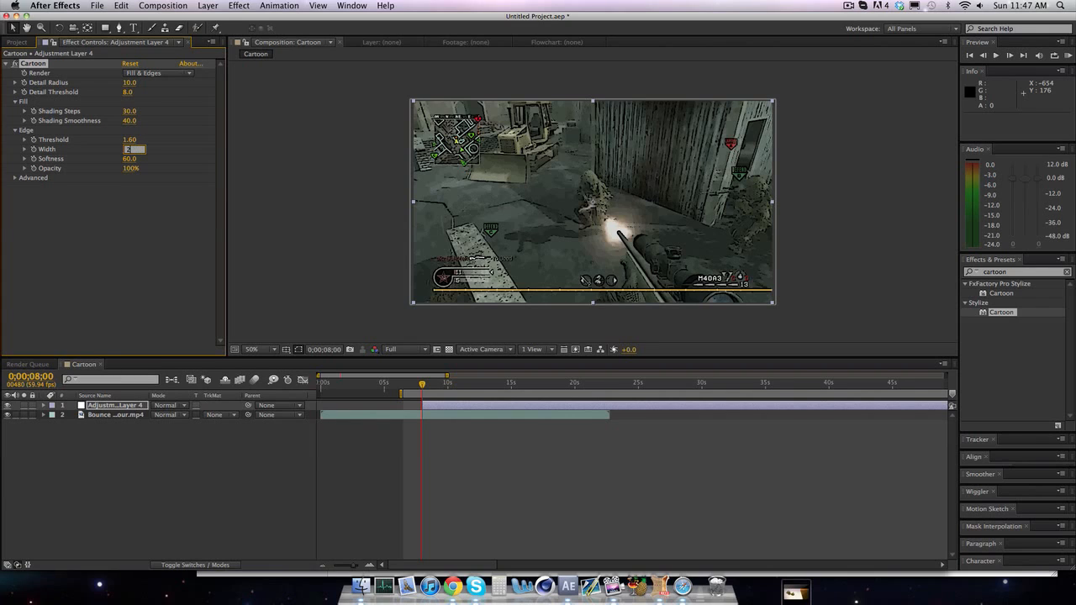
Step: Set Cartoon edge Width 2.5, Threshold 2.00 and Softness 50.0
type("2.0")
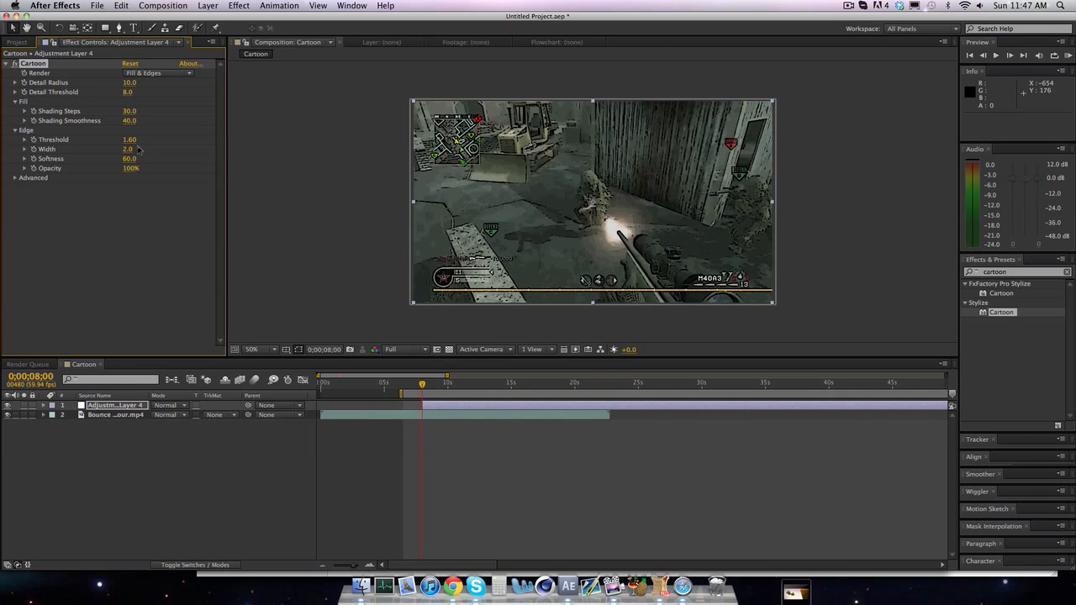
mouse_move(290, 164)
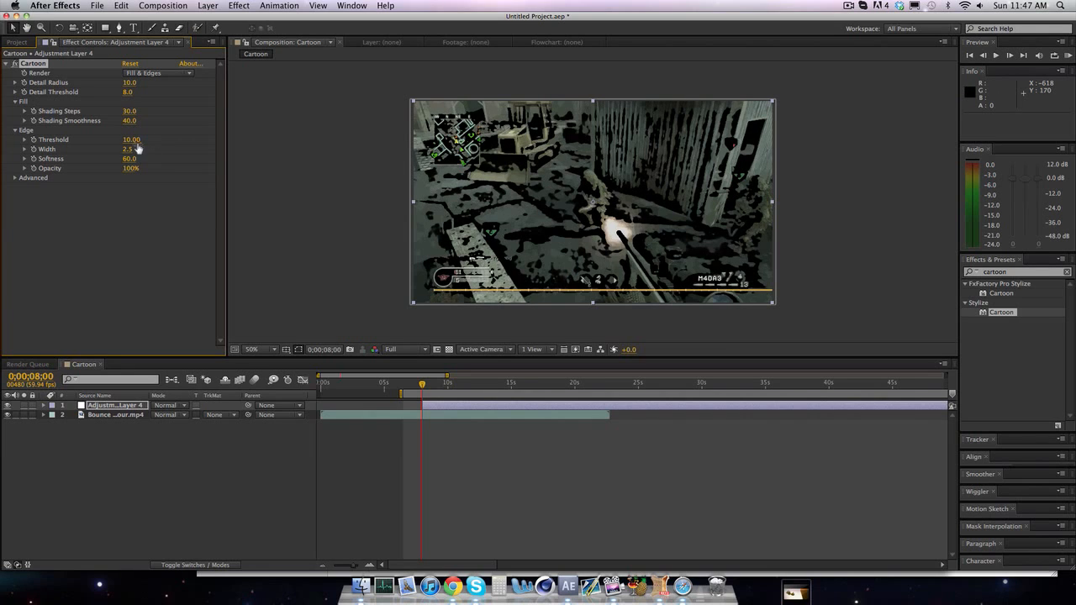
left_click_drag(131, 140, 101, 140)
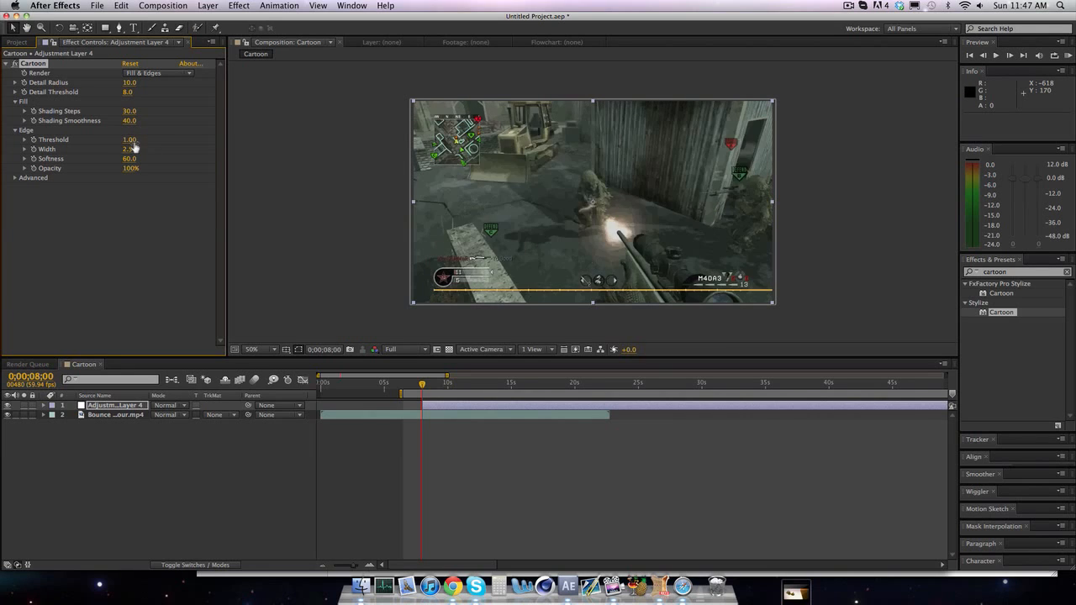
left_click(129, 139)
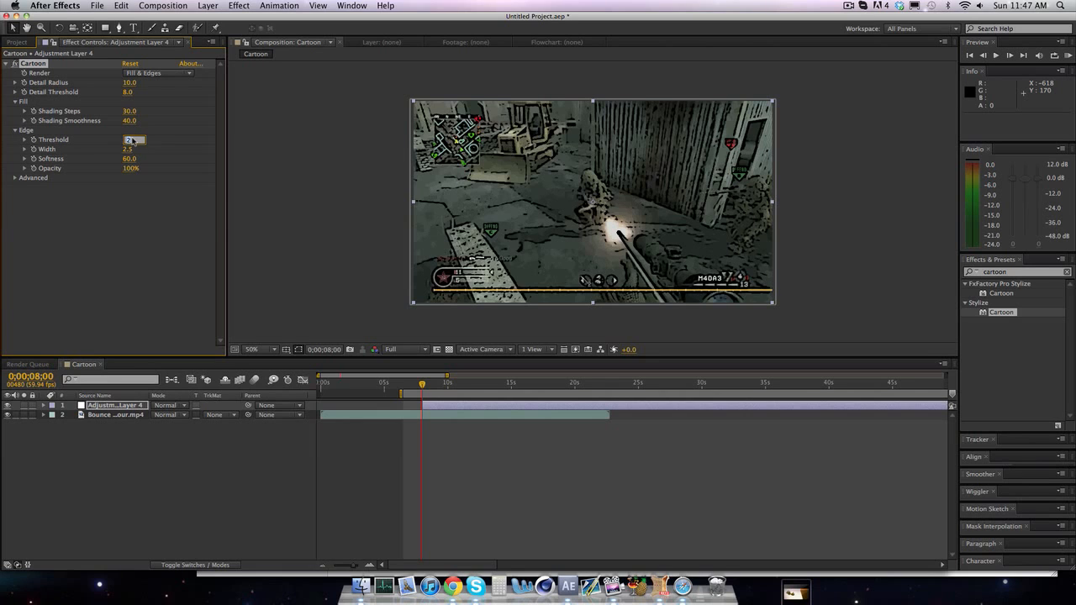
left_click(130, 140)
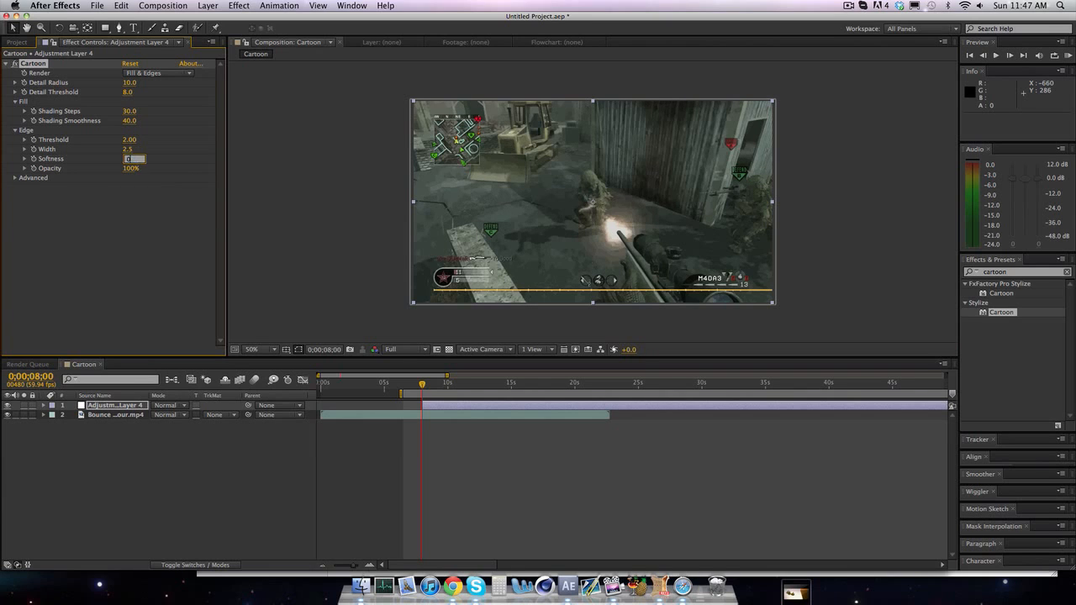
type("0.0")
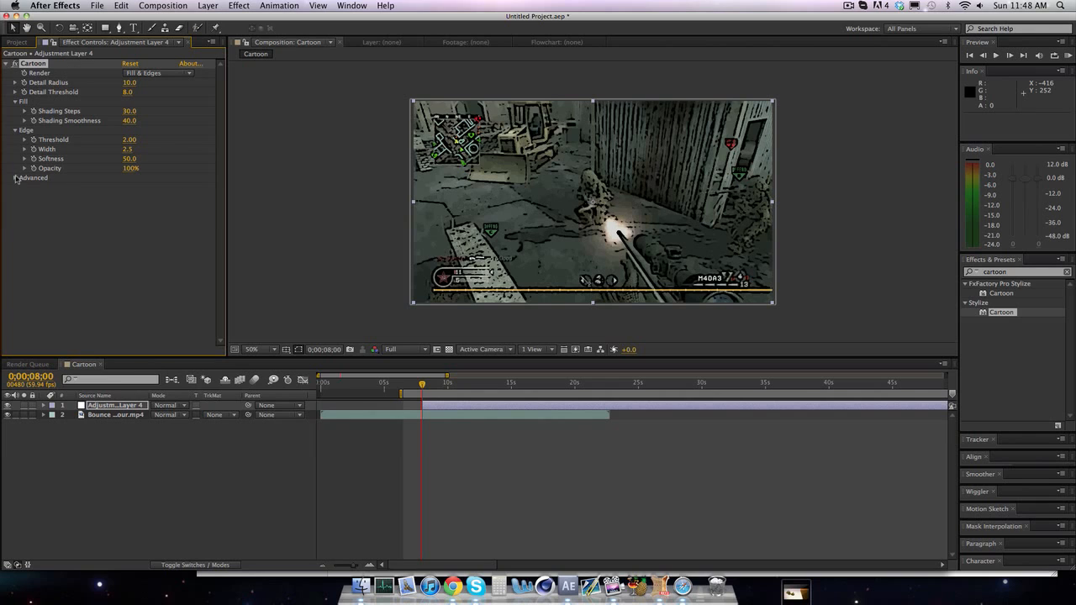
Step: Expand Cartoon Advanced settings and try Edge Contrast values, leaving it at 0.50
left_click(15, 177)
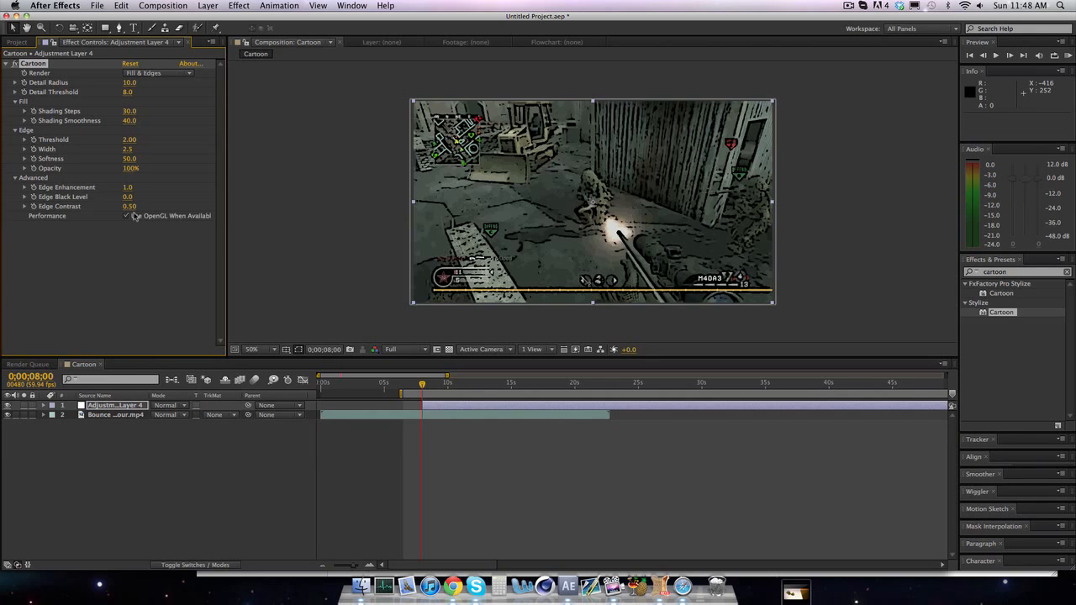
left_click_drag(128, 206, 151, 206)
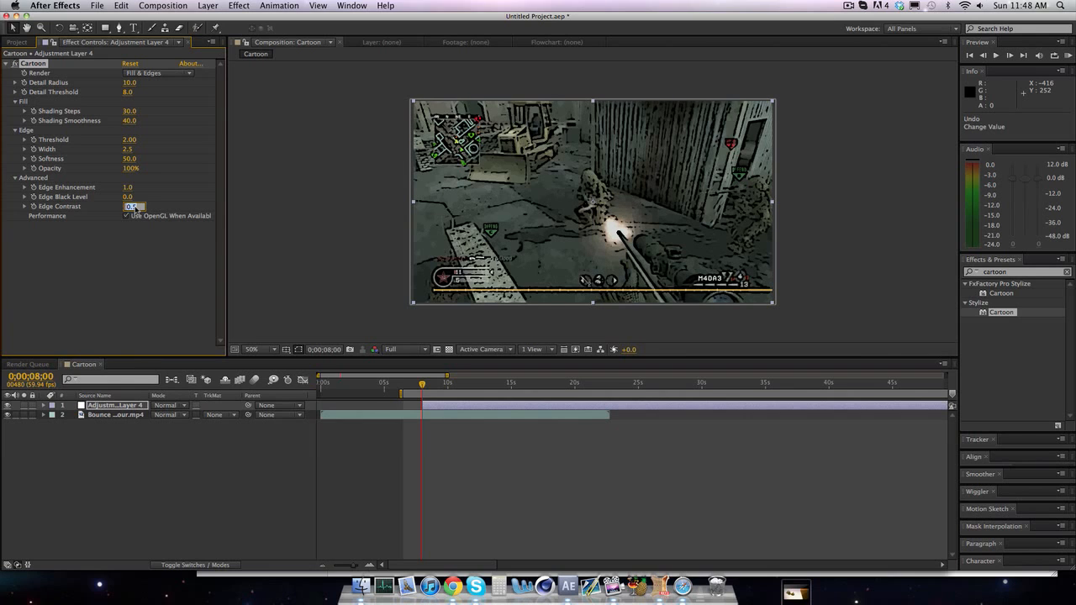
type("0.20")
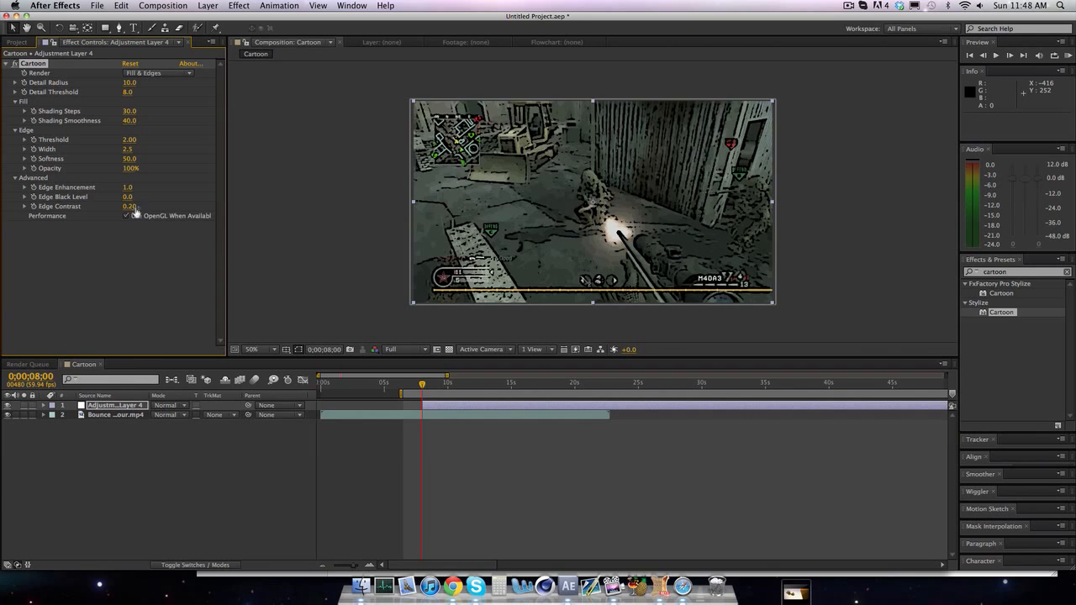
left_click(129, 207)
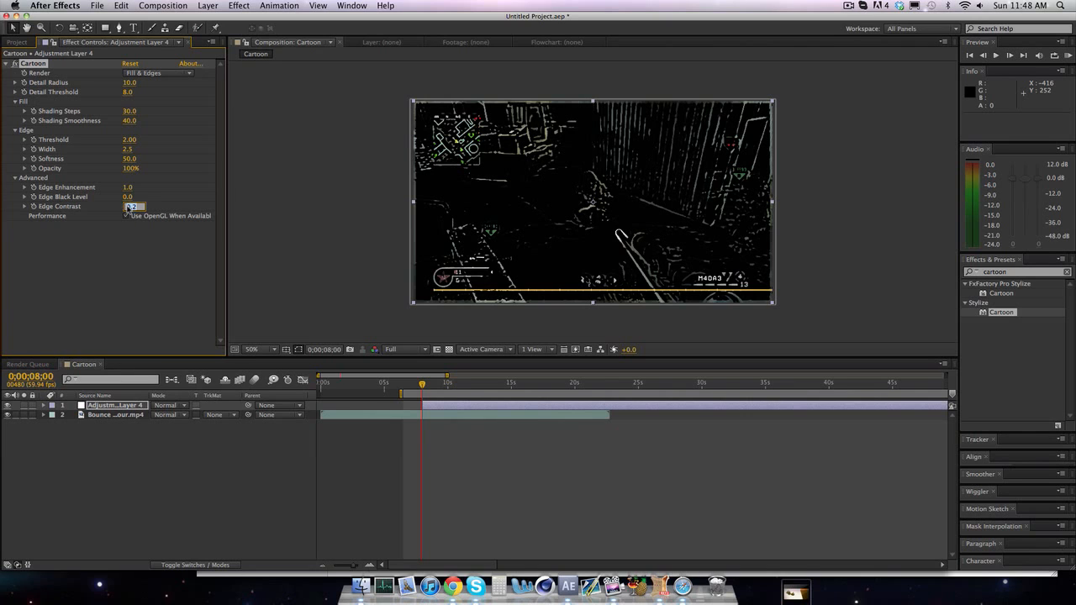
type("0.50")
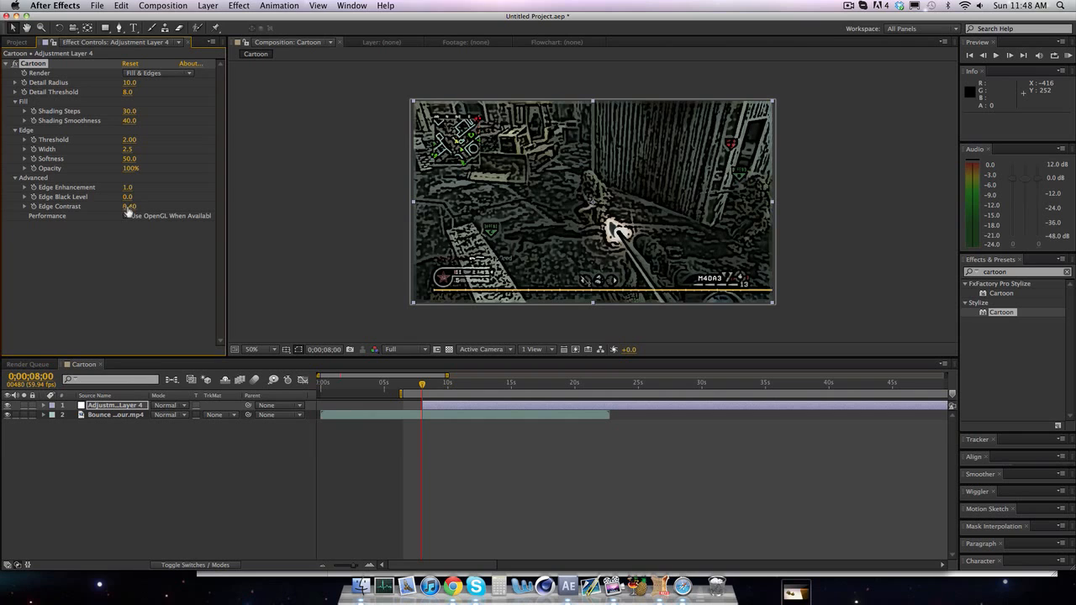
left_click(134, 207)
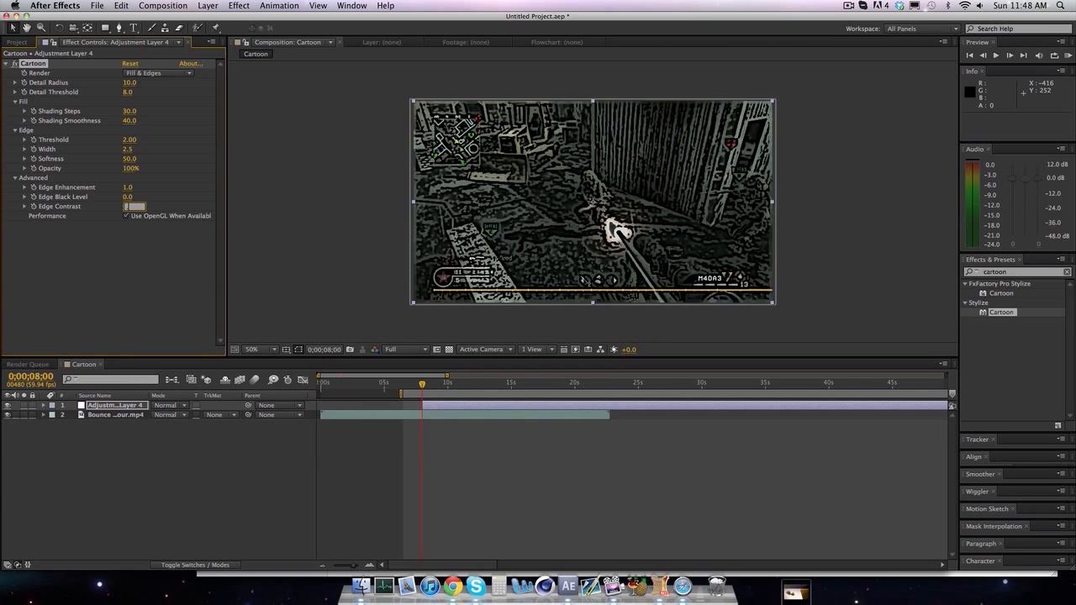
left_click(134, 206)
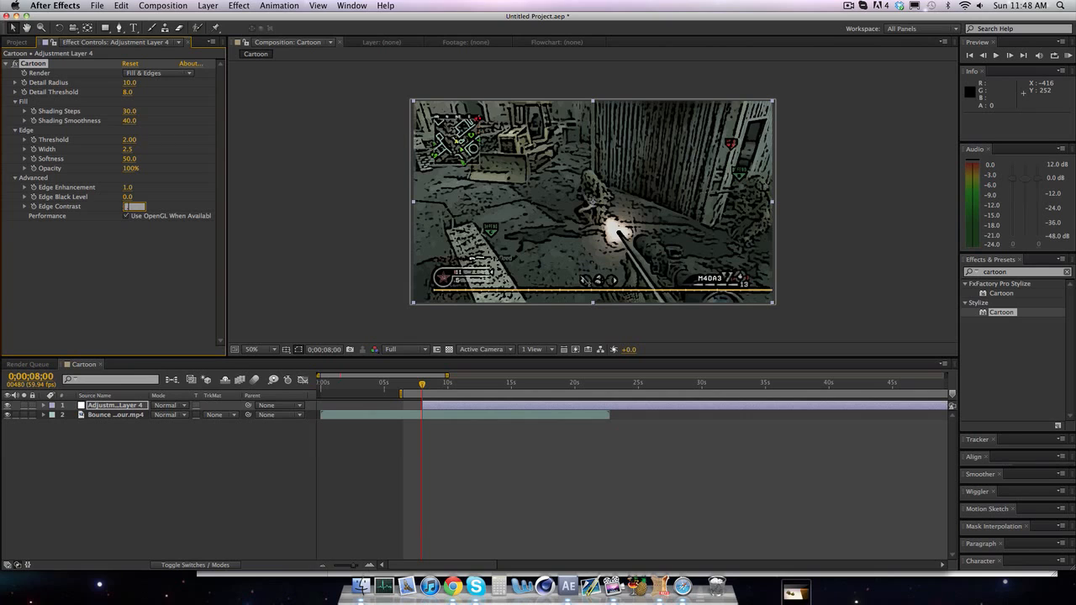
type("6.52")
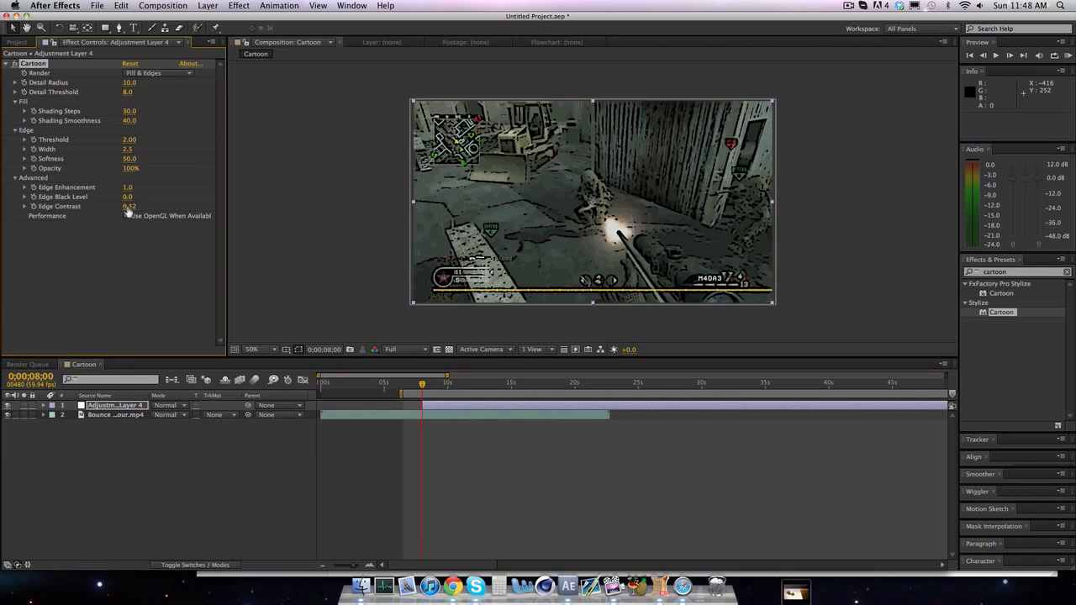
left_click(126, 217)
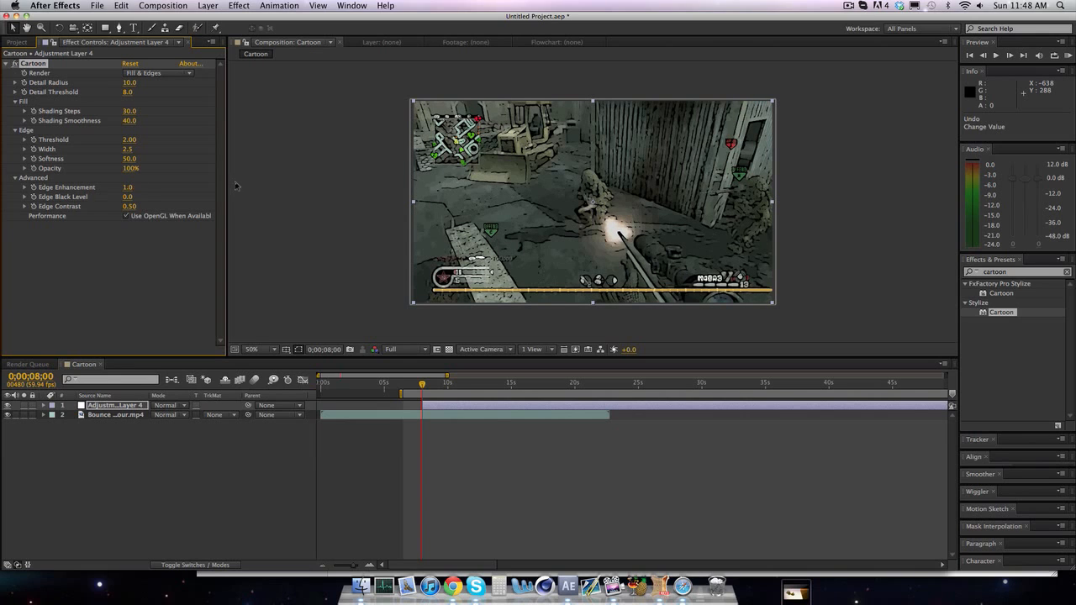
Step: Set Edge Enhancement to 1.0 and collapse the Advanced group
left_click(128, 186)
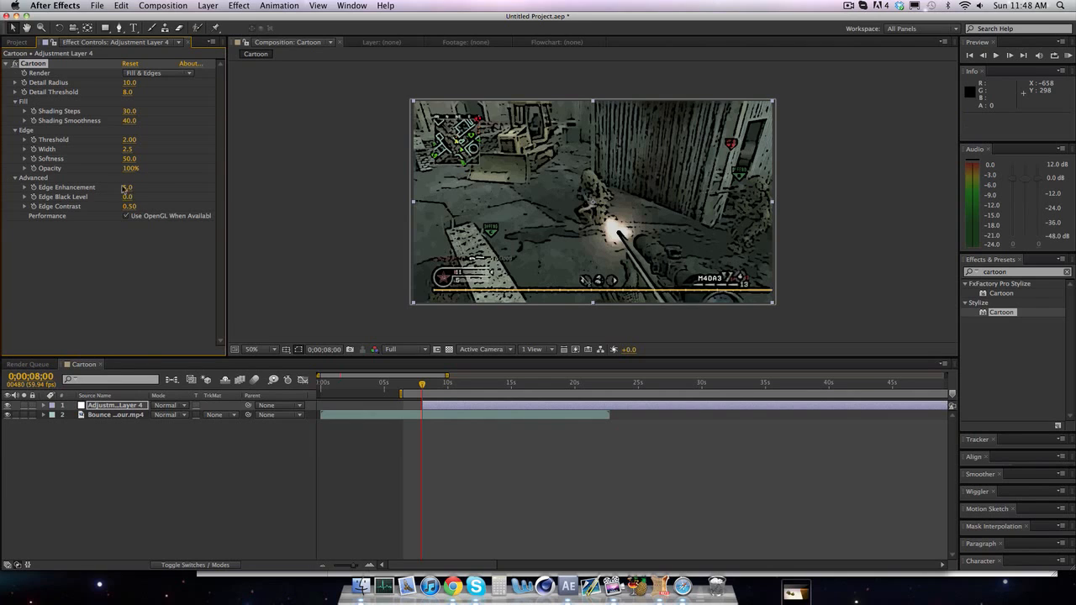
left_click_drag(128, 187, 127, 187)
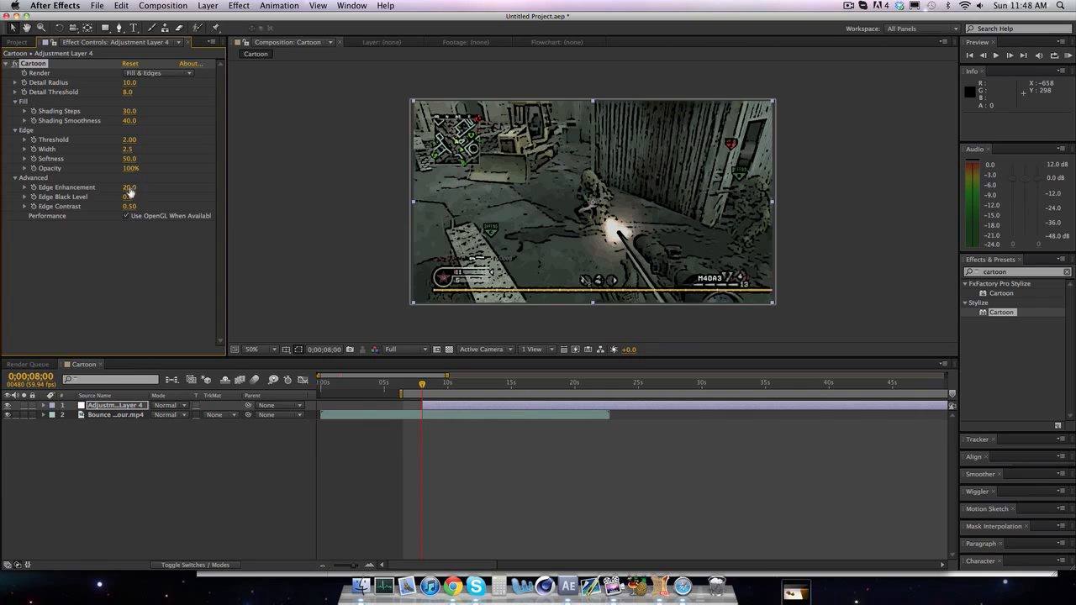
double_click(129, 186)
type("1")
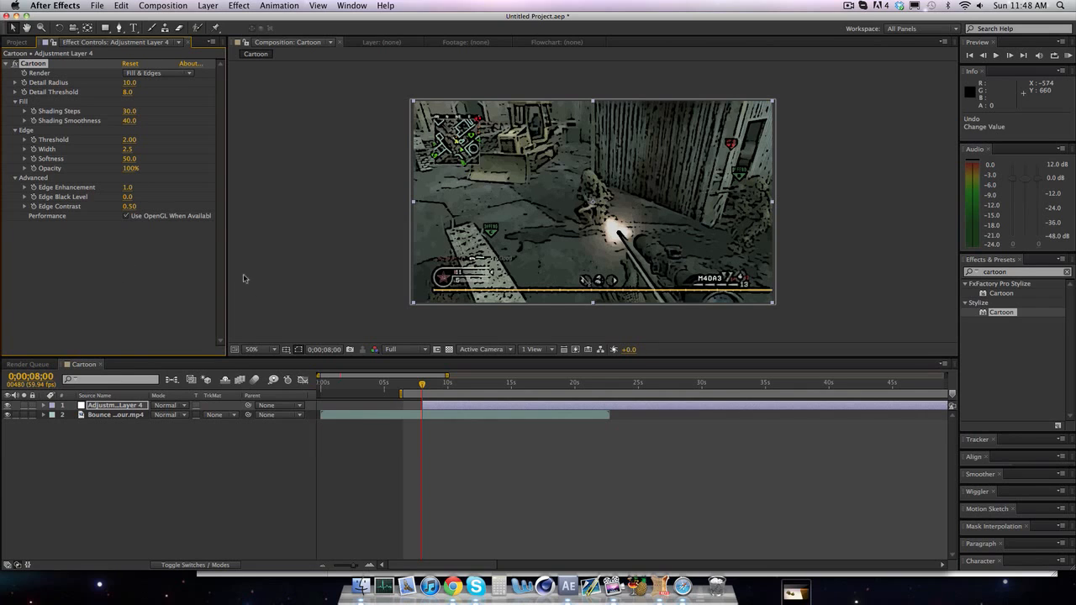
left_click(17, 177)
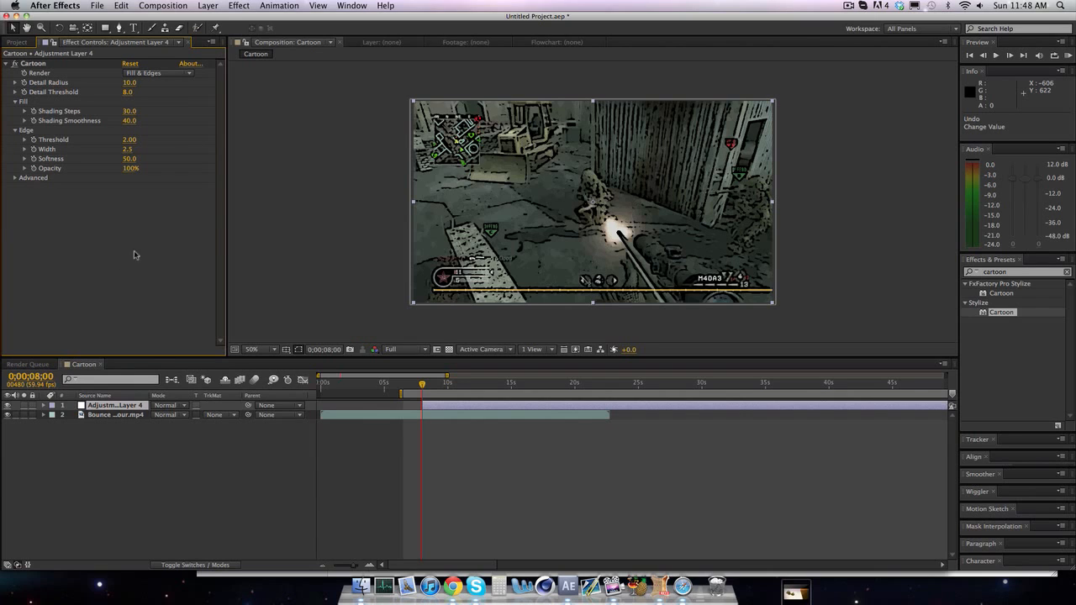
mouse_move(538, 287)
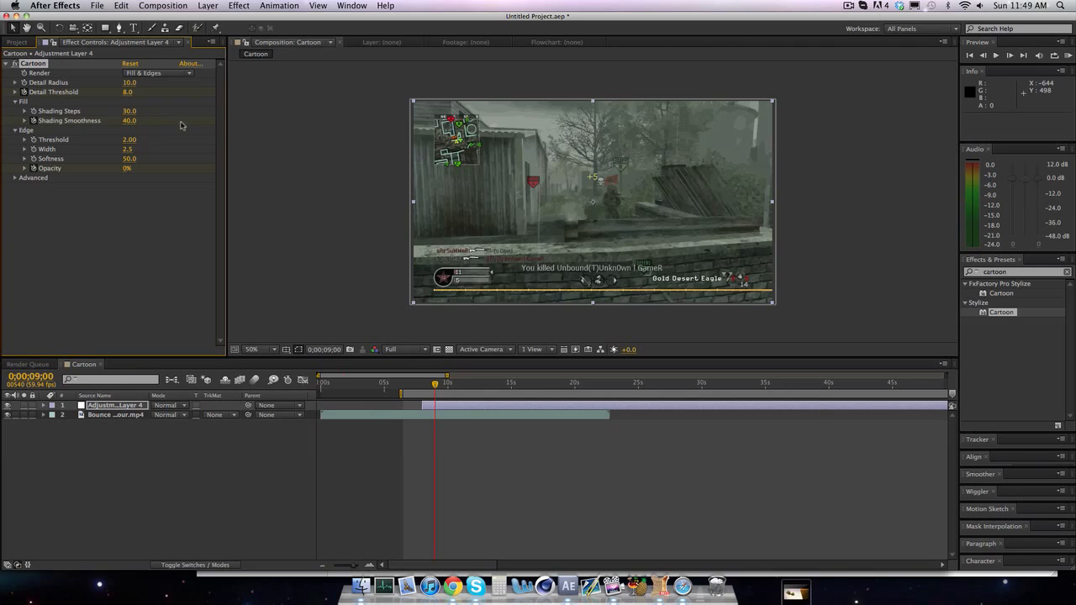
Step: Keyframe Cartoon Opacity 100% at 8:00 and 0%, moving the 0% key to about 8:50
left_click_drag(129, 121, 101, 120)
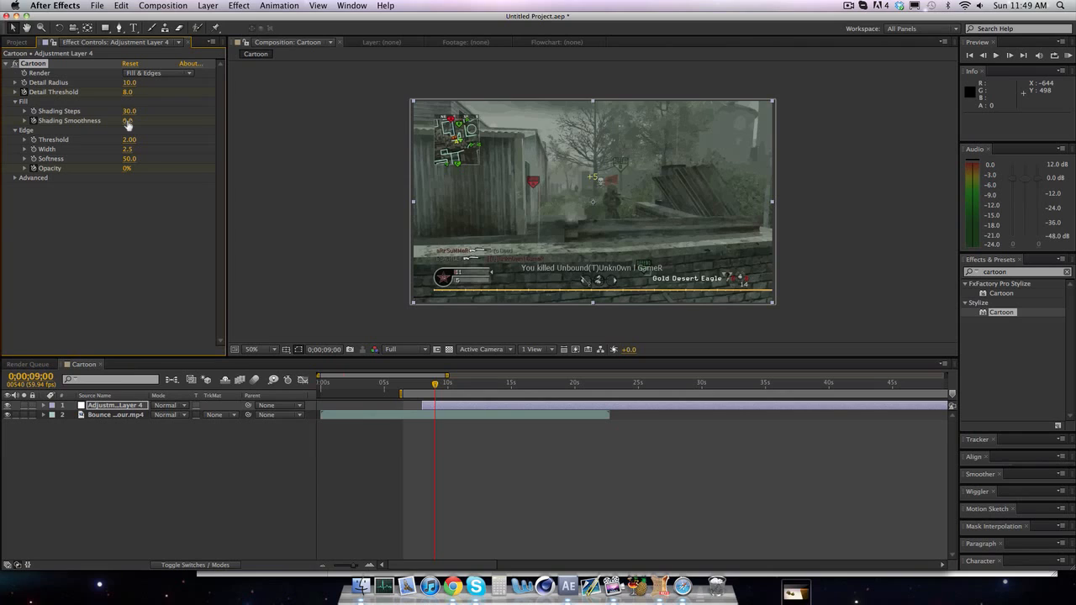
left_click(129, 92)
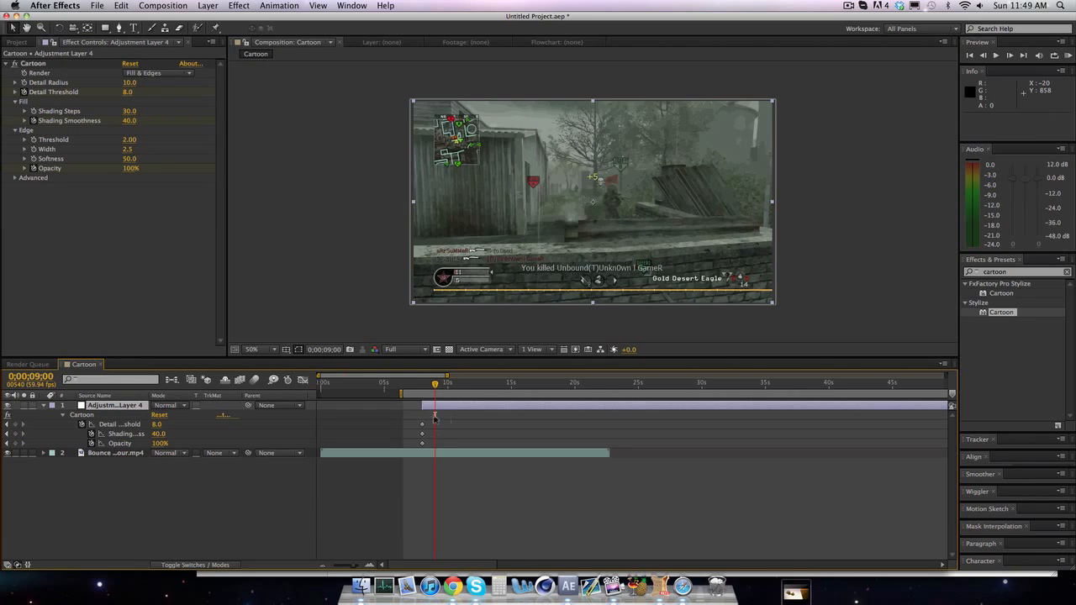
left_click_drag(435, 383, 422, 383)
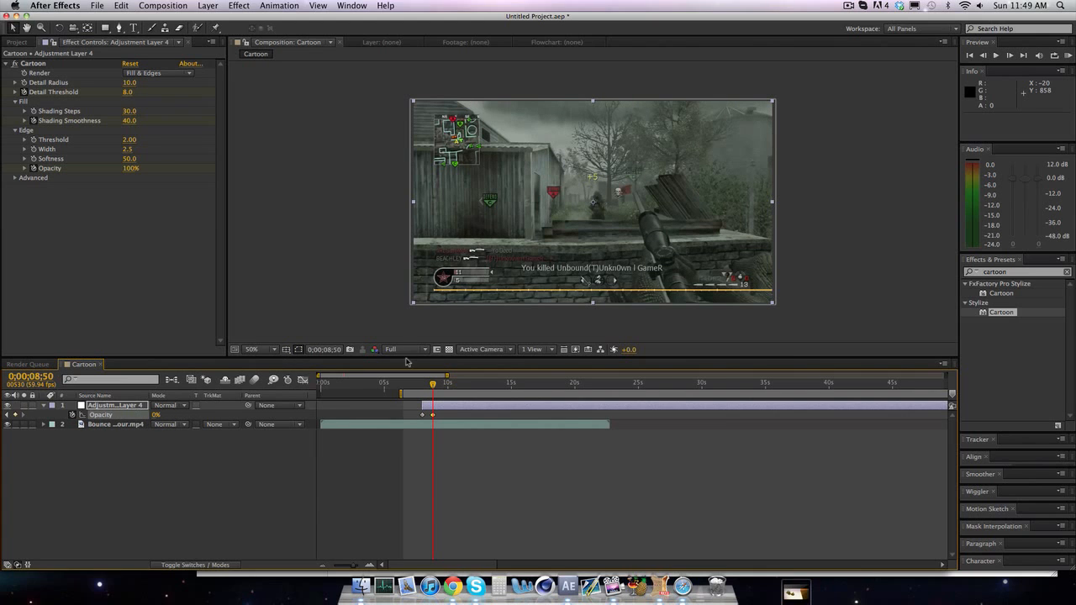
Step: Set viewer resolution to Quarter, RAM preview the fade, then stop playback
left_click(404, 349)
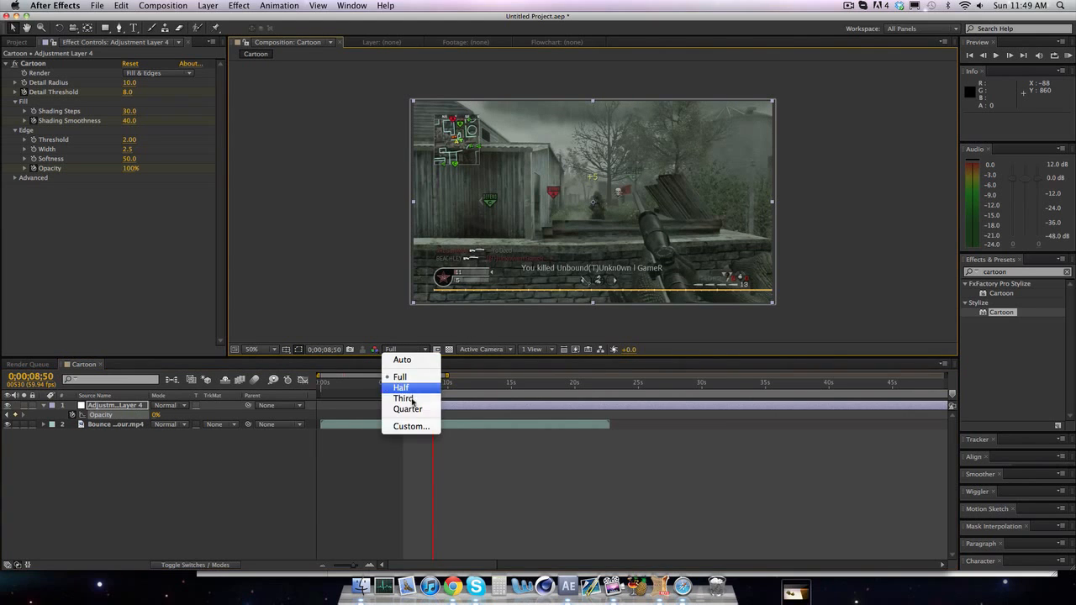
left_click(408, 409)
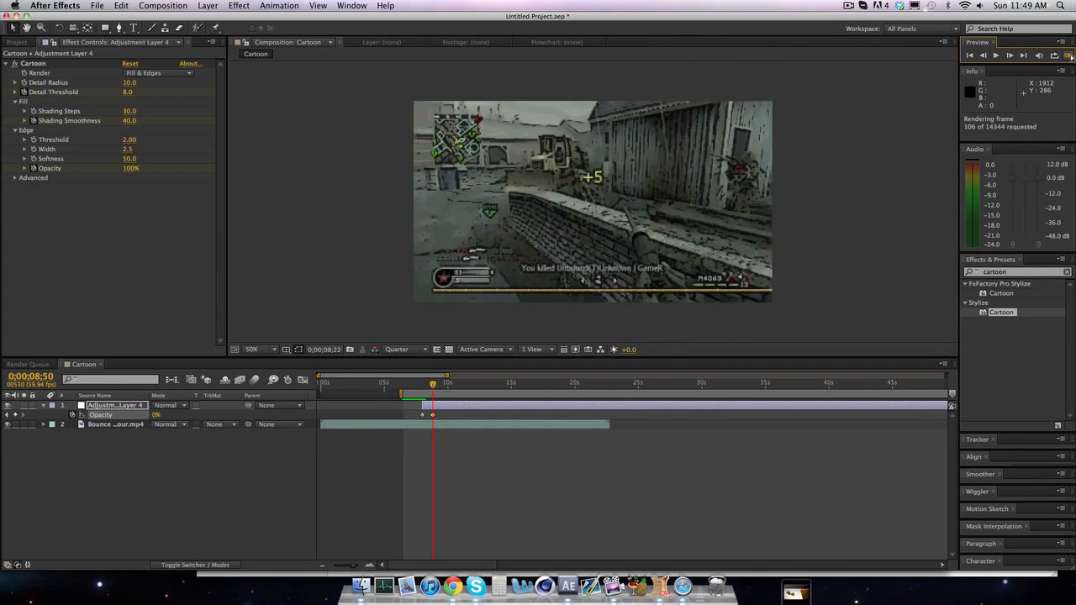
left_click(1010, 54)
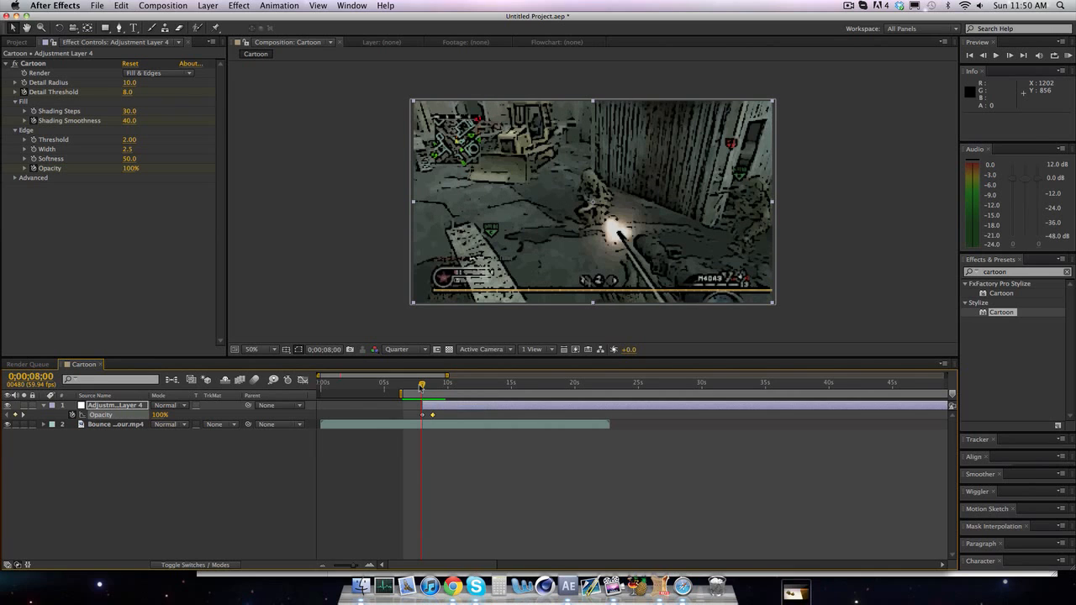
mouse_move(423, 491)
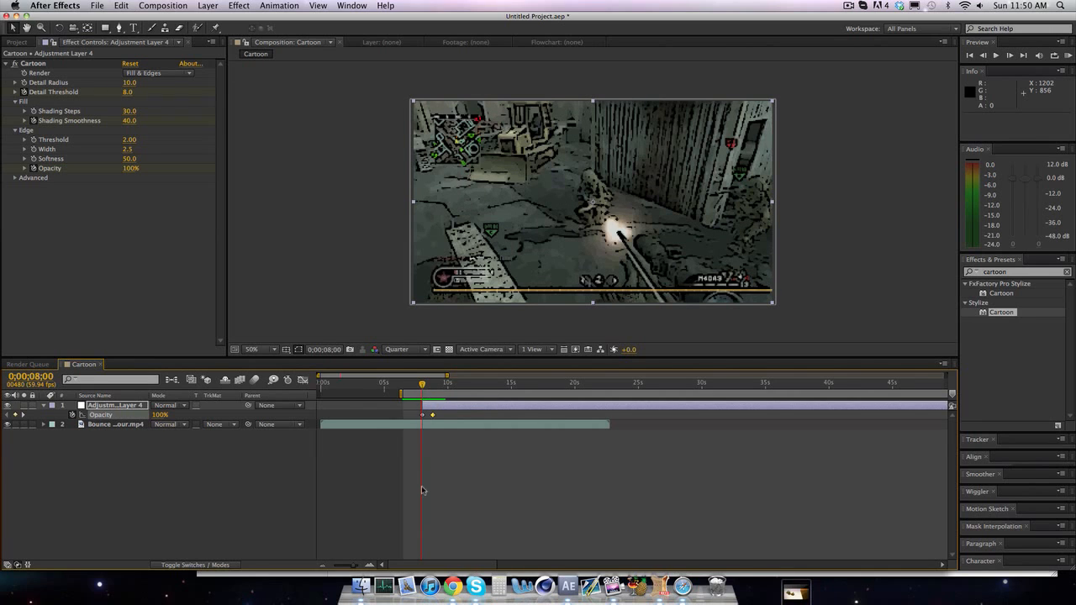
Step: Duplicate the gameplay layer, apply Twixtor Pro to the top copy, and keyframe Speed % at 1.000
left_click(115, 424)
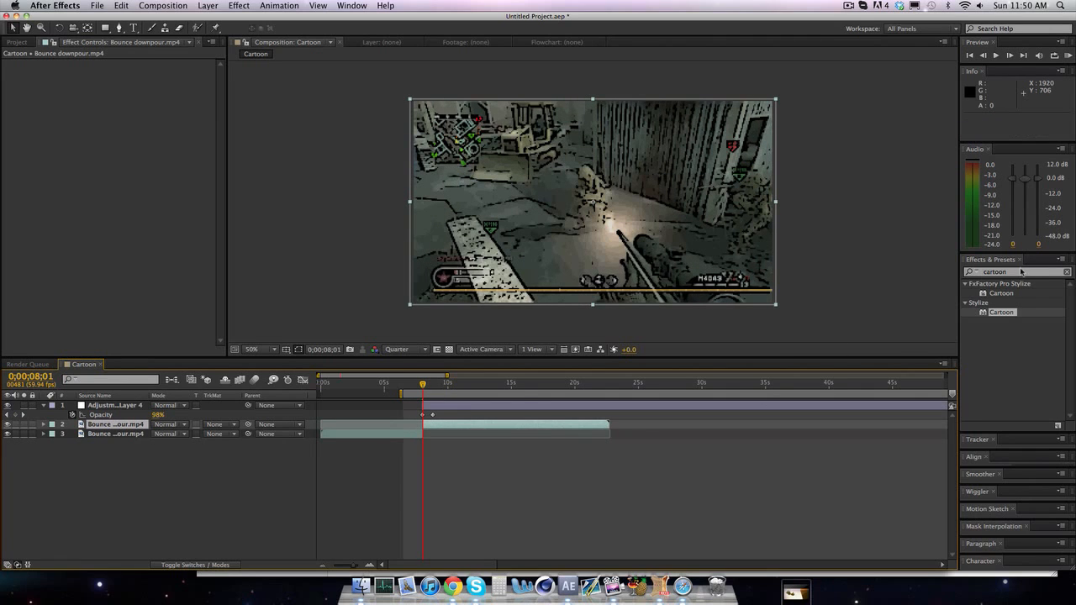
type("twixtor")
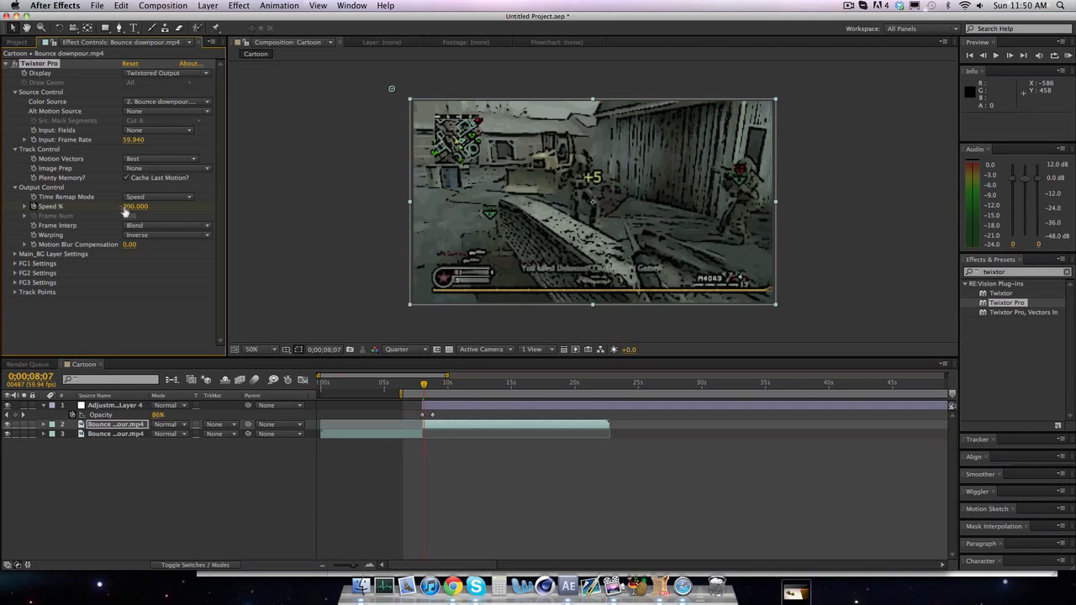
left_click(135, 206)
type("150.500")
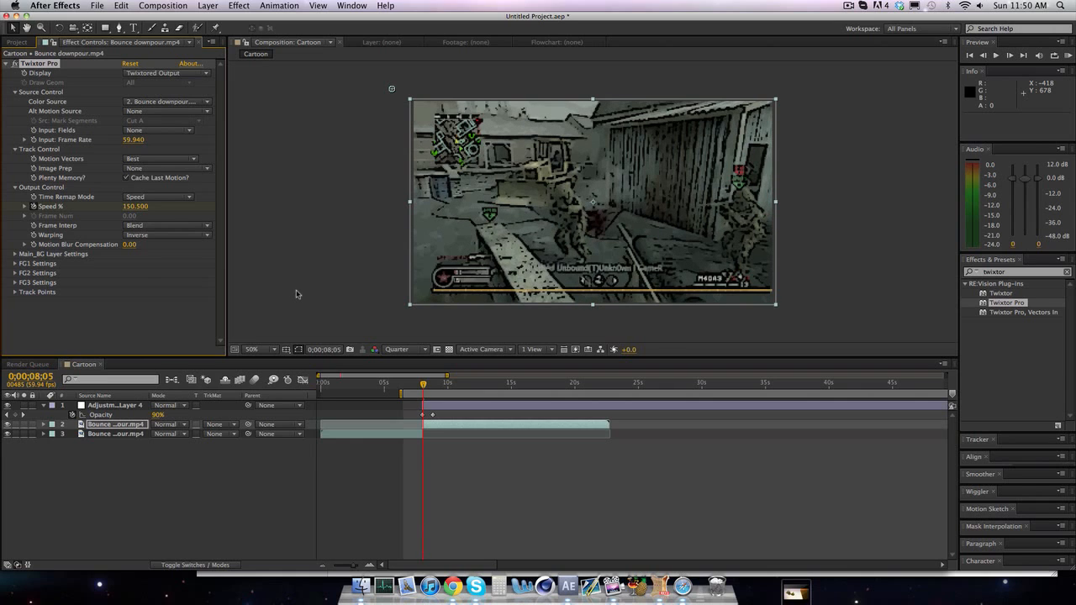
left_click(17, 444)
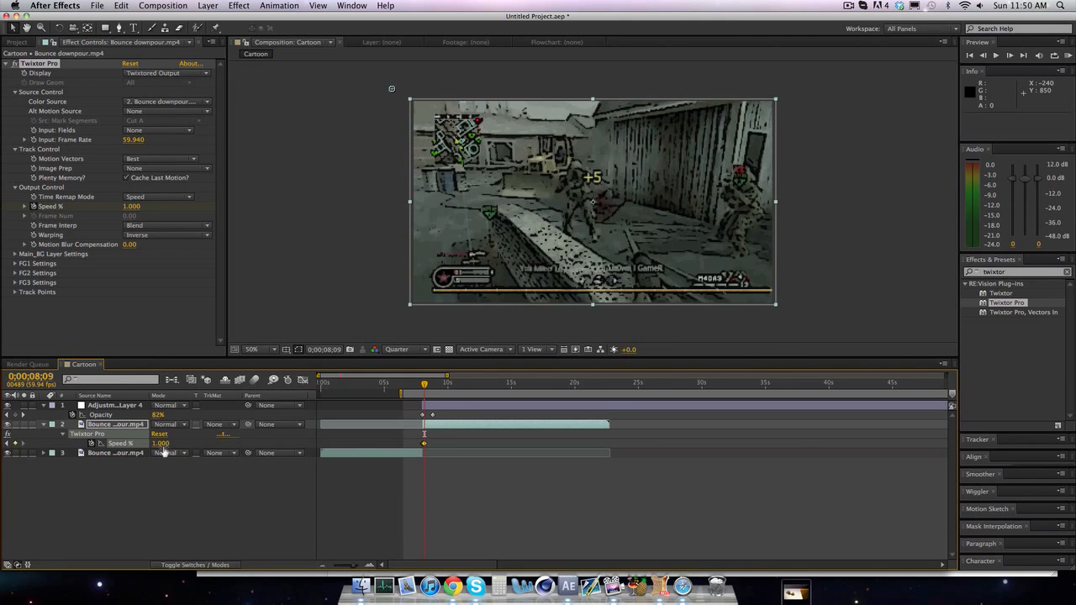
mouse_move(592, 211)
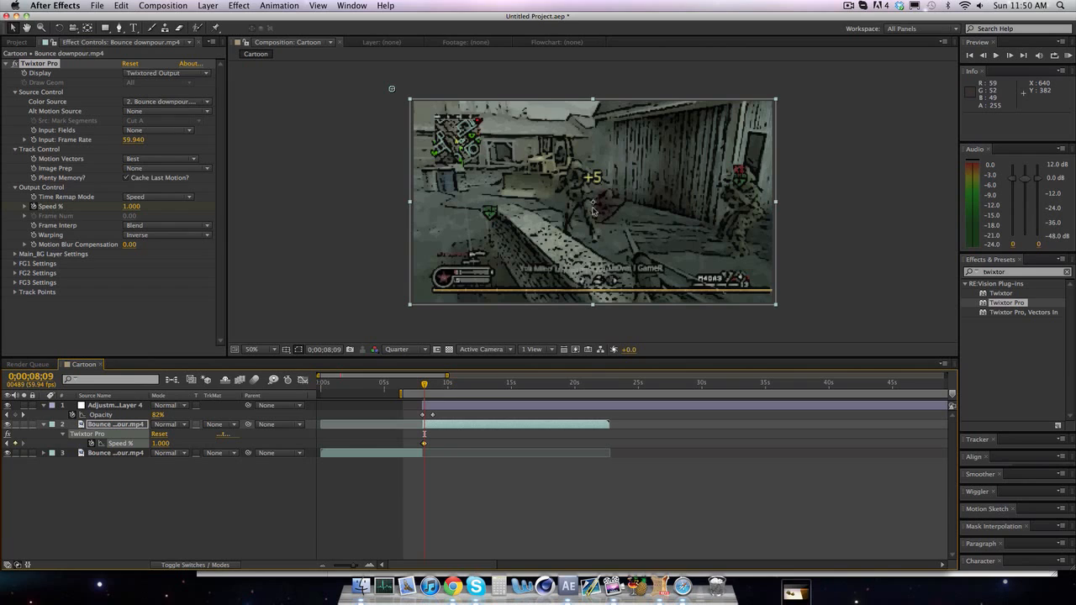
mouse_move(475, 303)
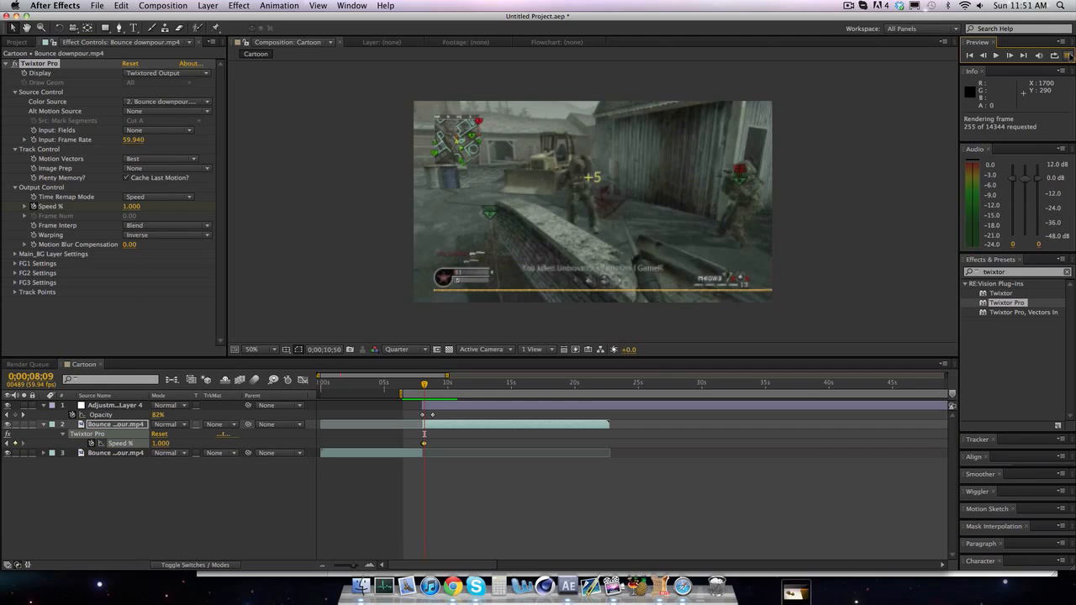
Step: Stop playback and add a Twixtor Speed % keyframe of 100 at about 7 seconds
left_click(996, 55)
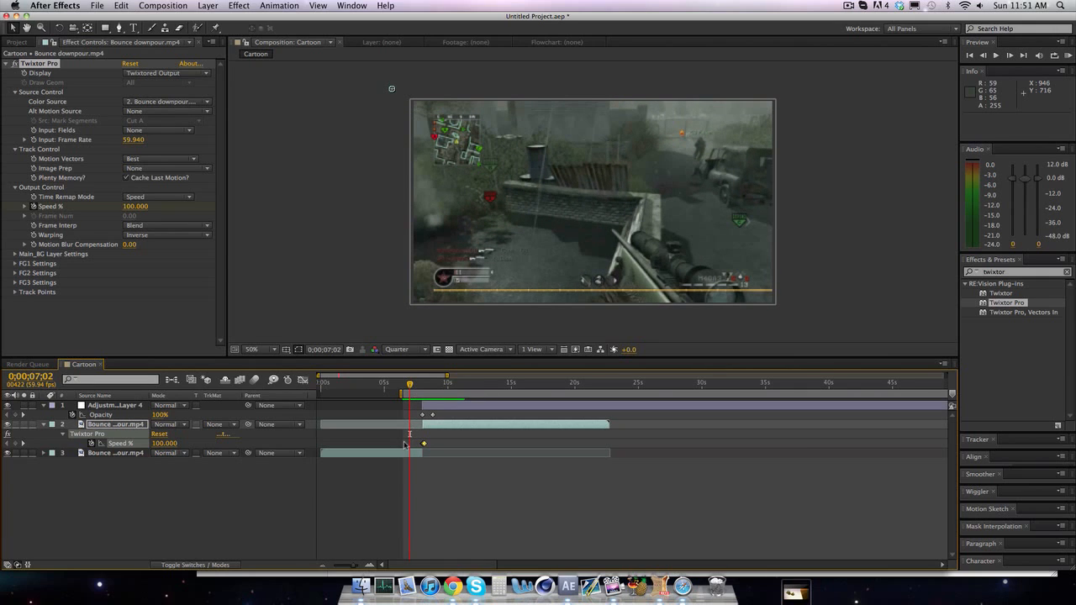
Step: Enable Time Remapping on the bottom gameplay copy and nudge the preview range start
left_click(206, 5)
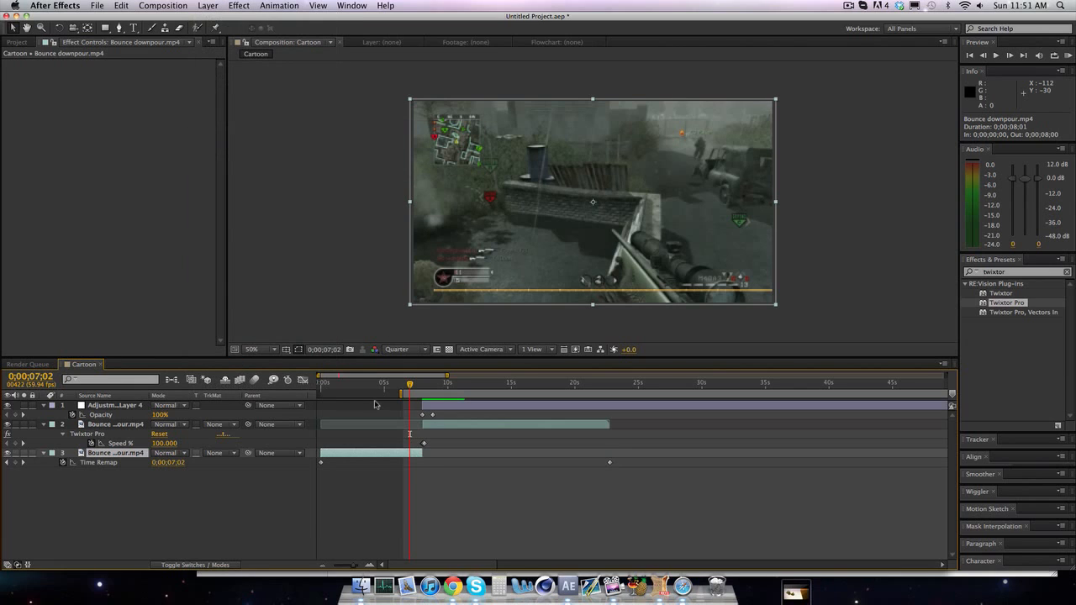
mouse_move(18, 465)
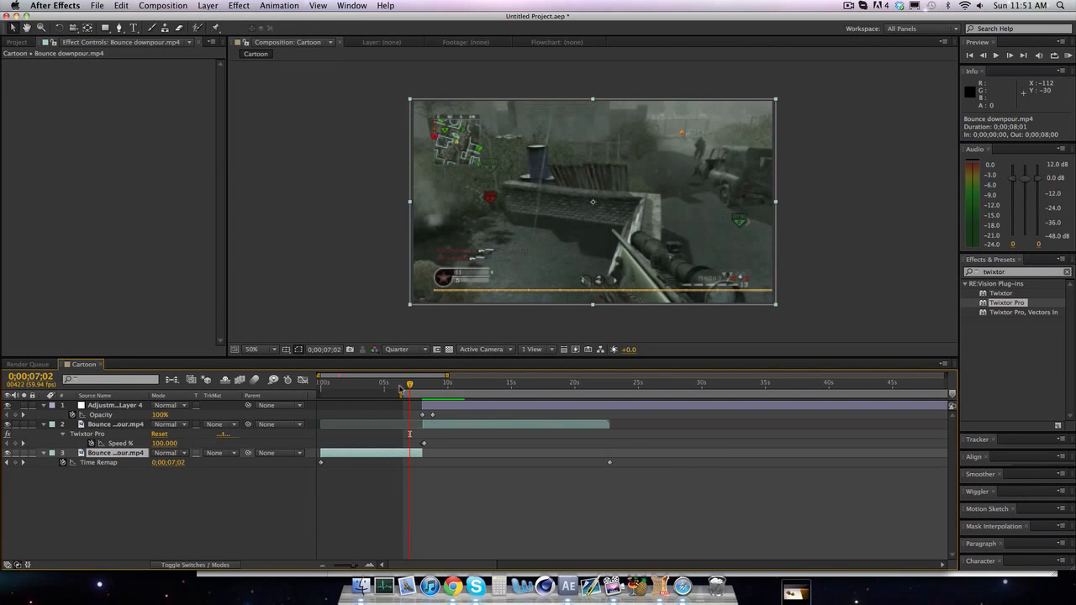
left_click_drag(410, 385, 414, 384)
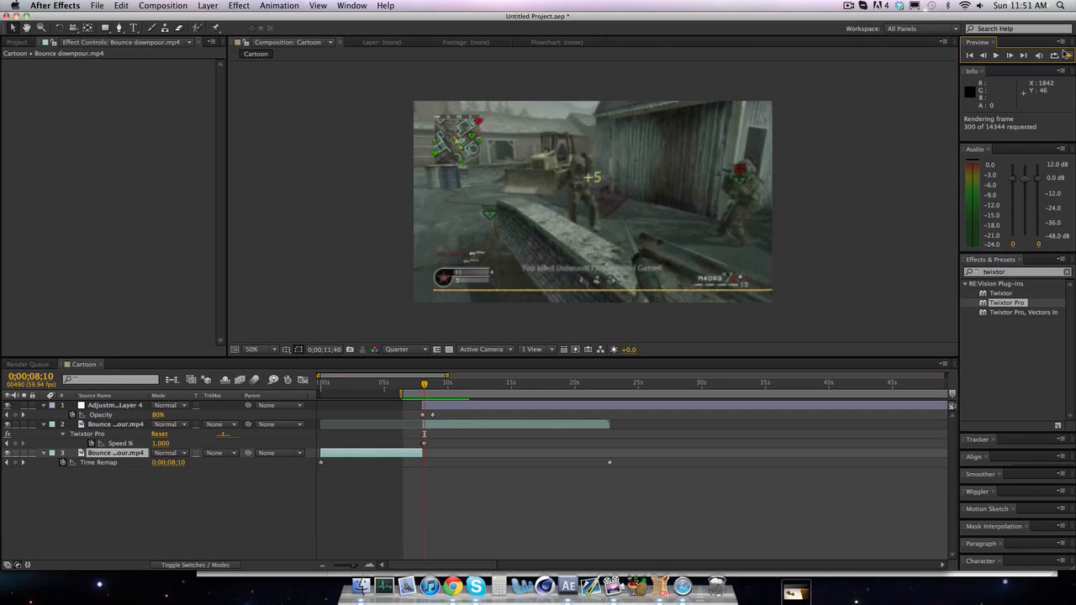
left_click(996, 55)
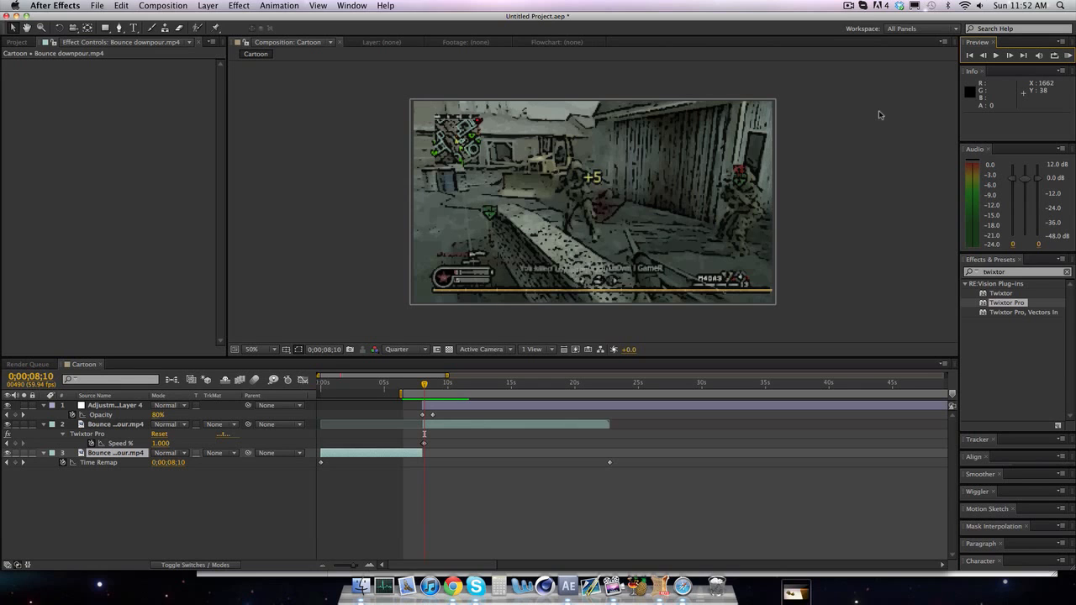
mouse_move(891, 80)
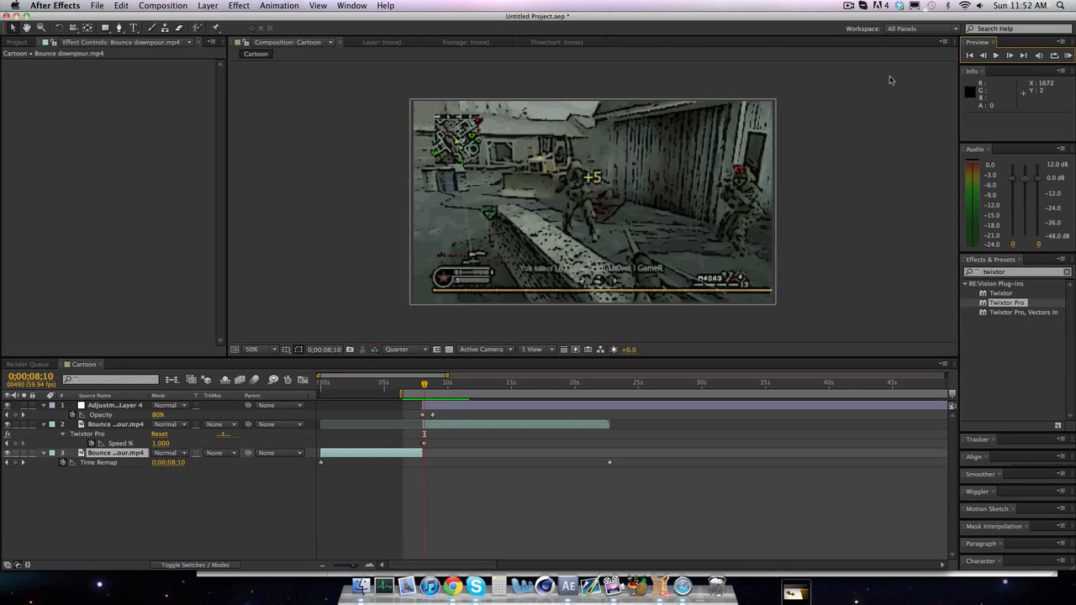